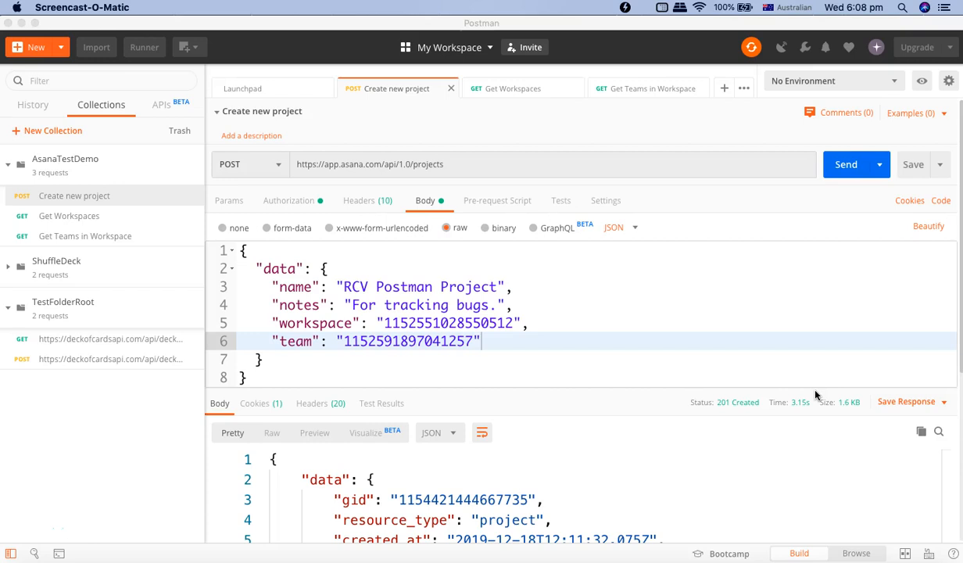
{"action": "mouse_move", "coordinate": [582, 209]}
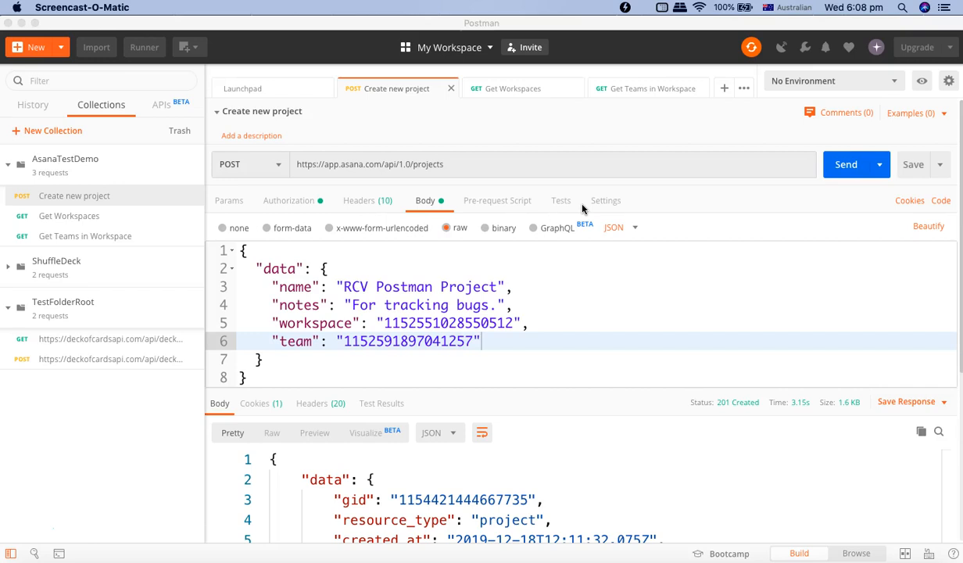
{"action": "mouse_move", "coordinate": [534, 200]}
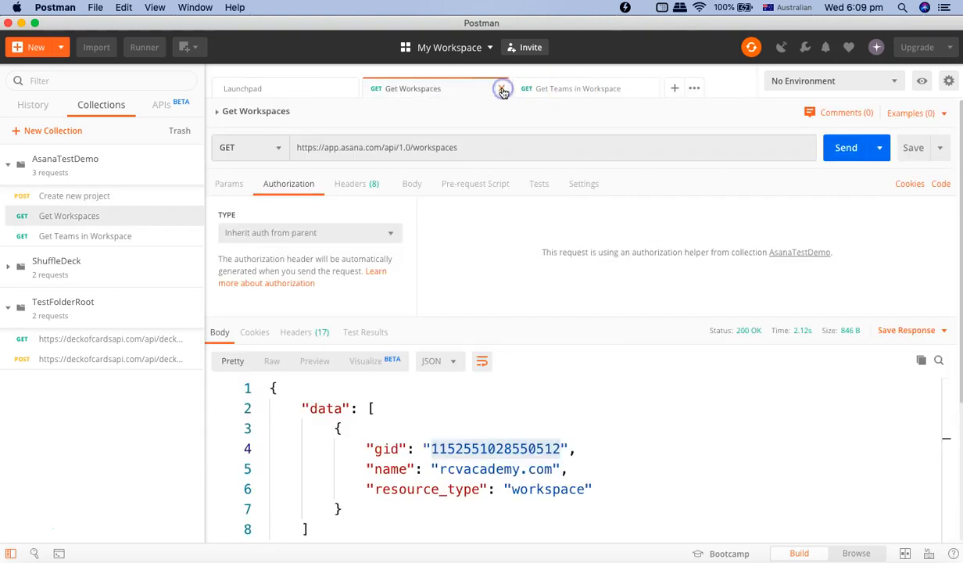
Close the remaining Asana request tabs so only the Launchpad is showing.
{"action": "left_click", "coordinate": [503, 89]}
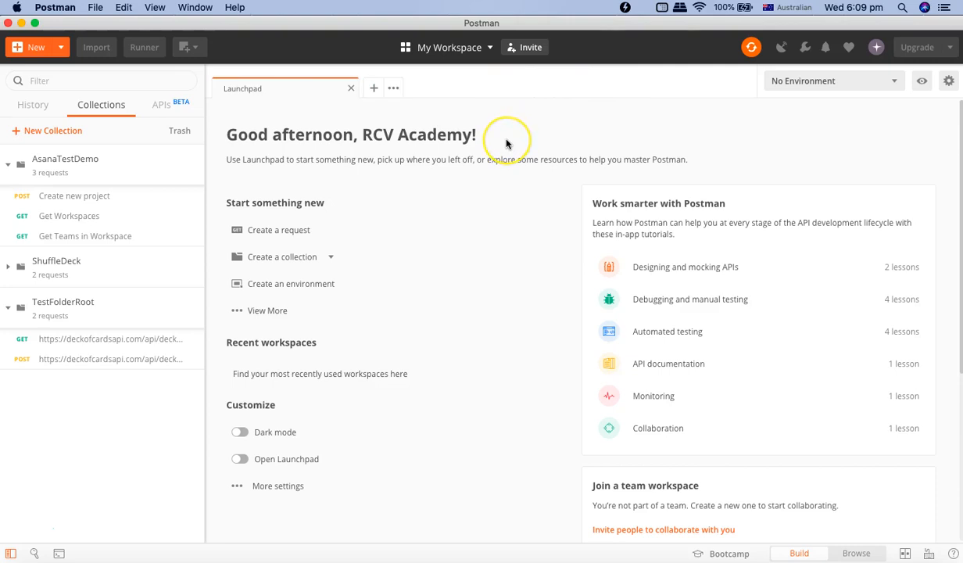
{"action": "mouse_move", "coordinate": [507, 143]}
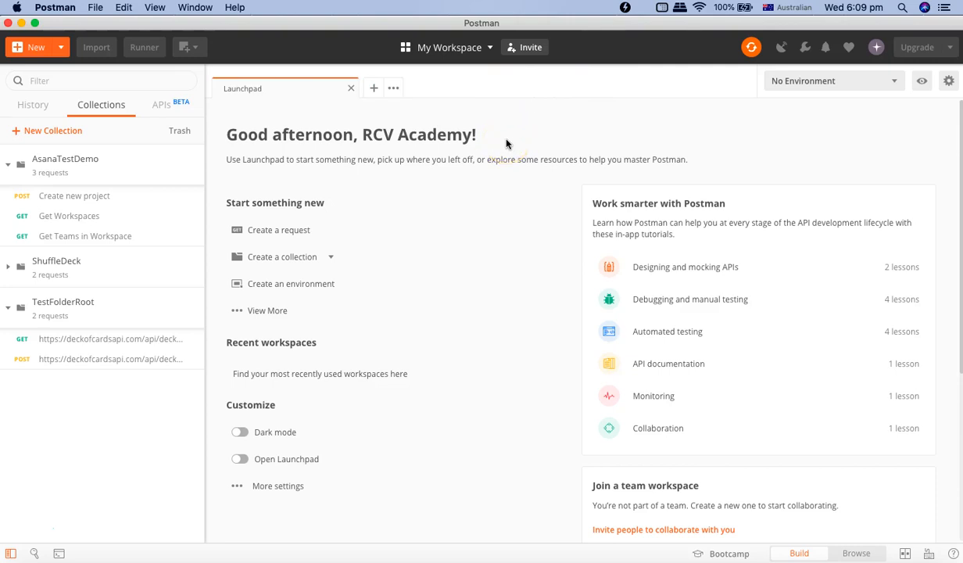
{"action": "mouse_move", "coordinate": [506, 145]}
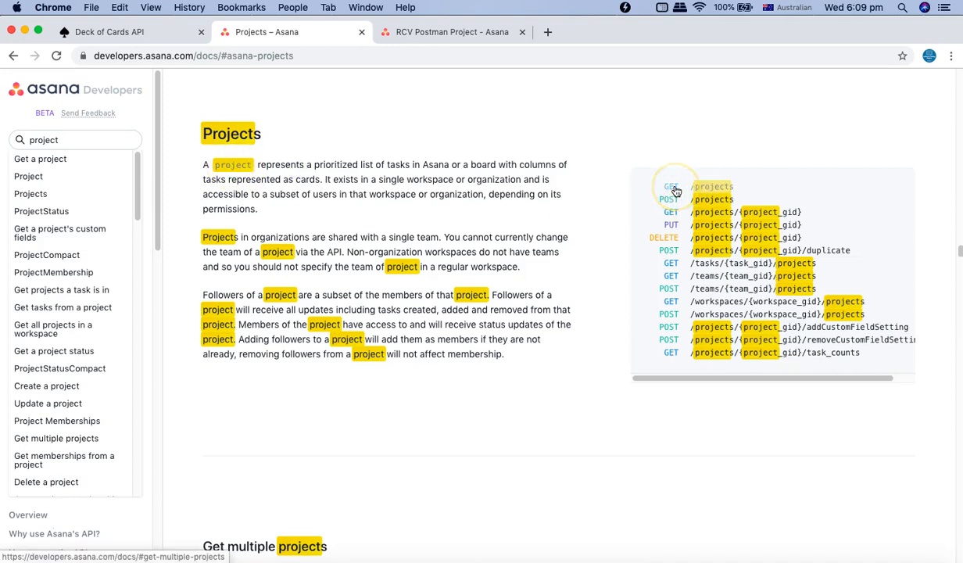
{"action": "mouse_move", "coordinate": [696, 200]}
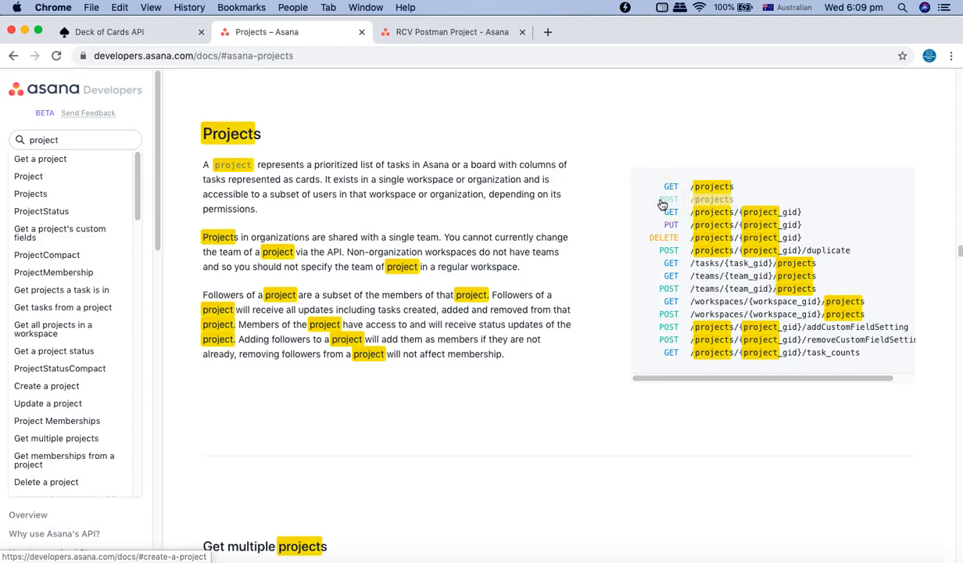
{"action": "mouse_move", "coordinate": [671, 212]}
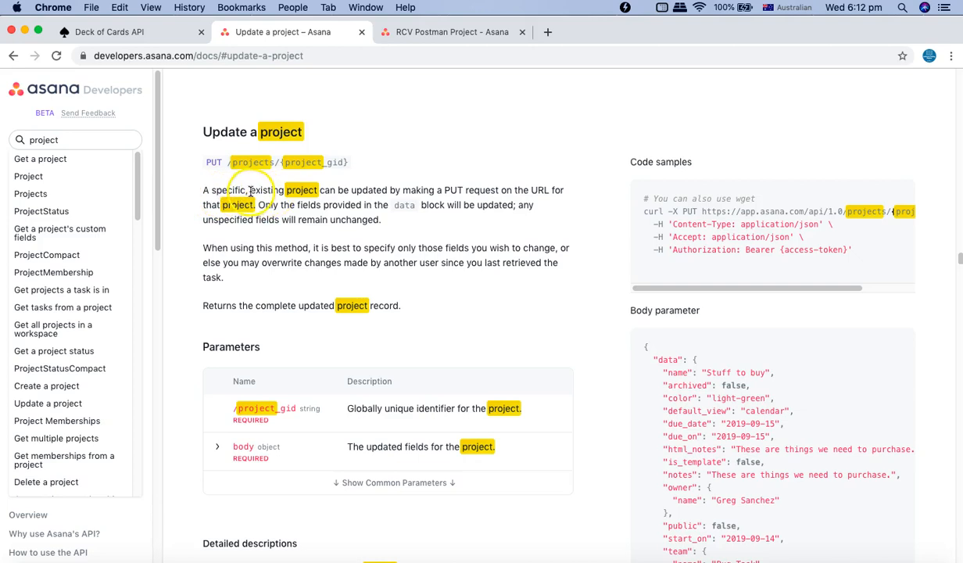
{"action": "mouse_move", "coordinate": [444, 190]}
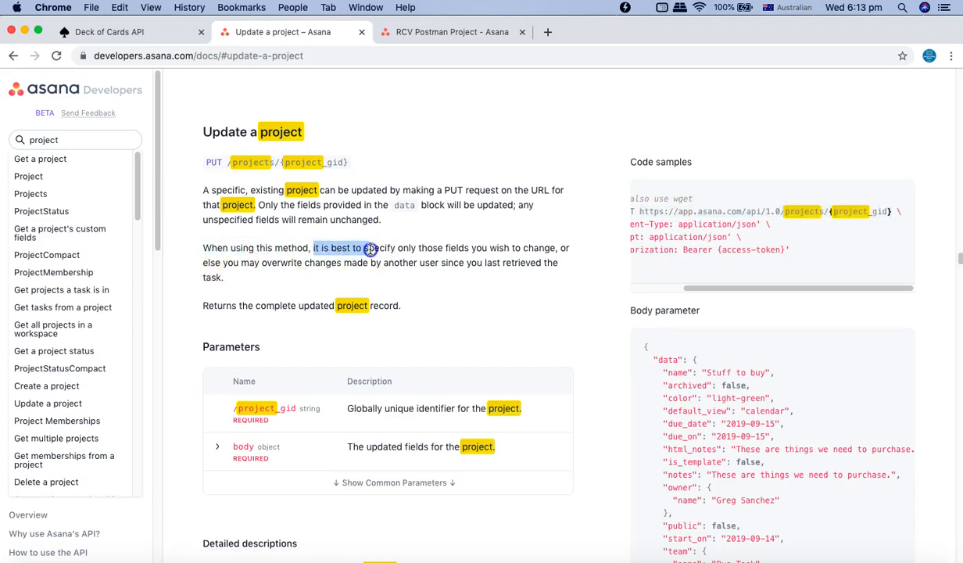
{"action": "left_click_drag", "start_coordinate": [368, 248], "coordinate": [545, 251]}
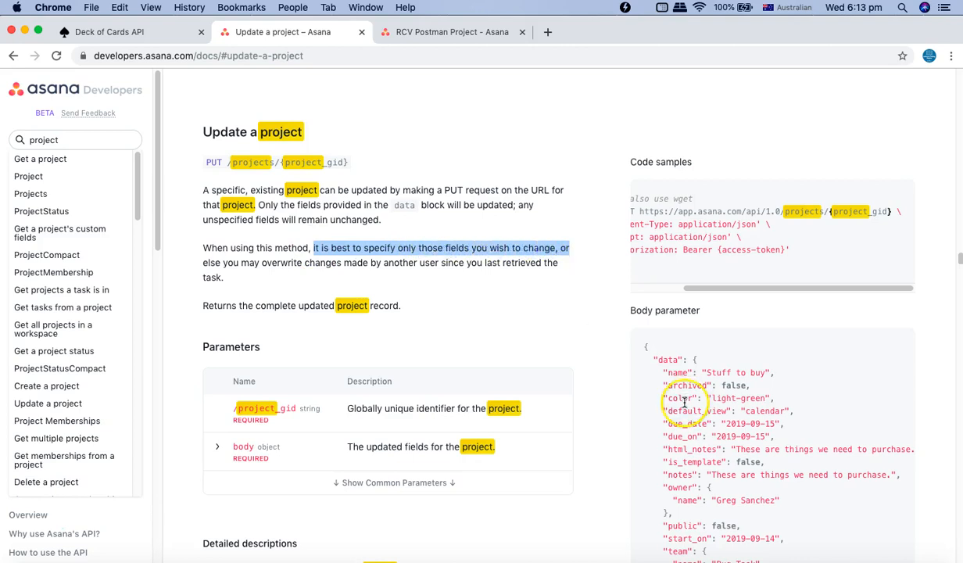
{"action": "scroll", "scroll_direction": "down", "scroll_amount": 3}
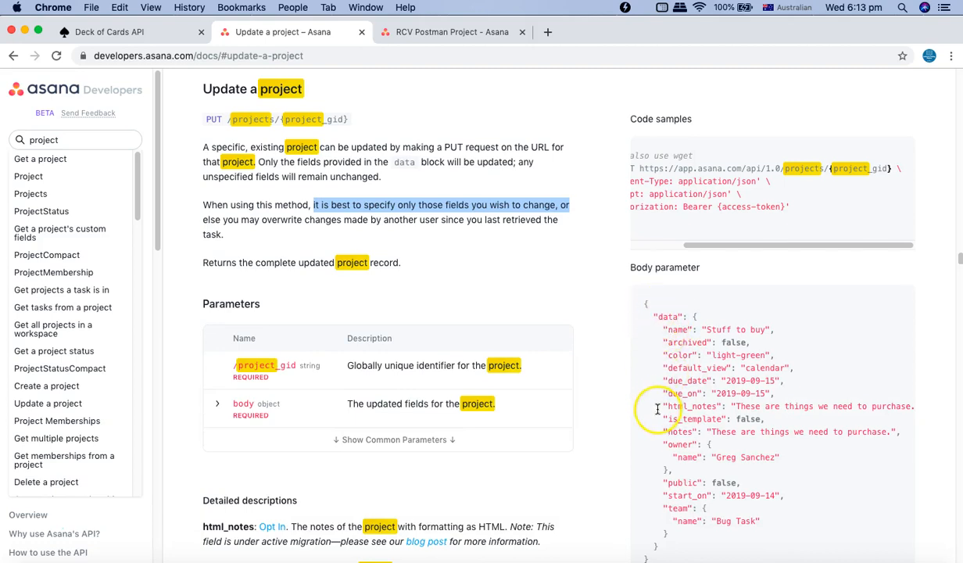
{"action": "scroll", "scroll_direction": "down", "scroll_amount": 3}
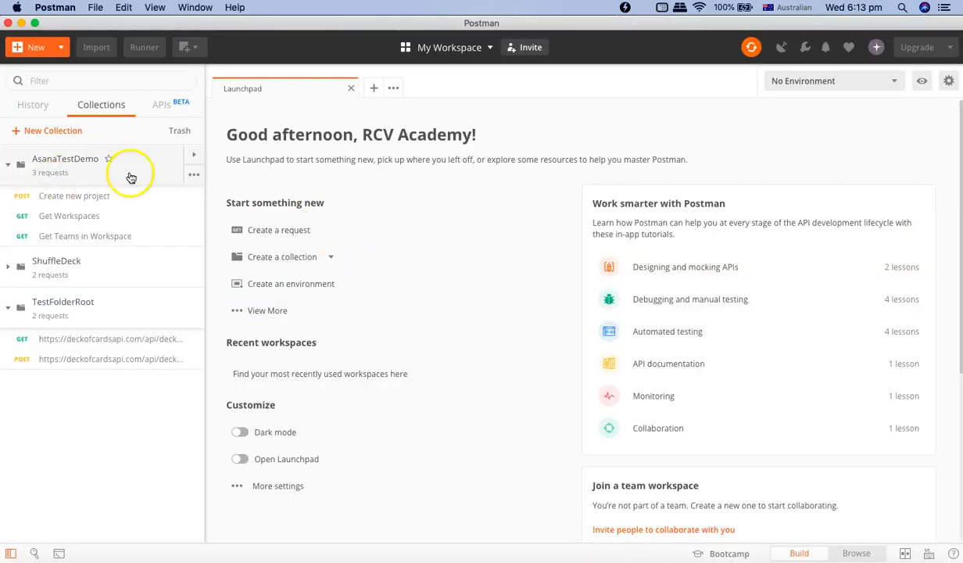
Add a request named 'Update a project' to the AsanaTestDemo collection.
{"action": "left_click", "coordinate": [194, 174]}
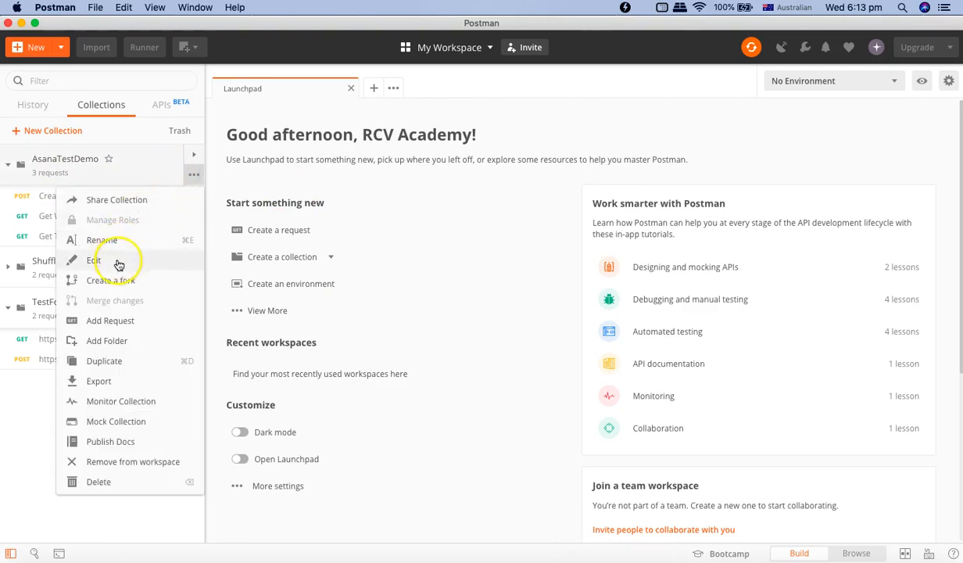
{"action": "left_click", "coordinate": [110, 320]}
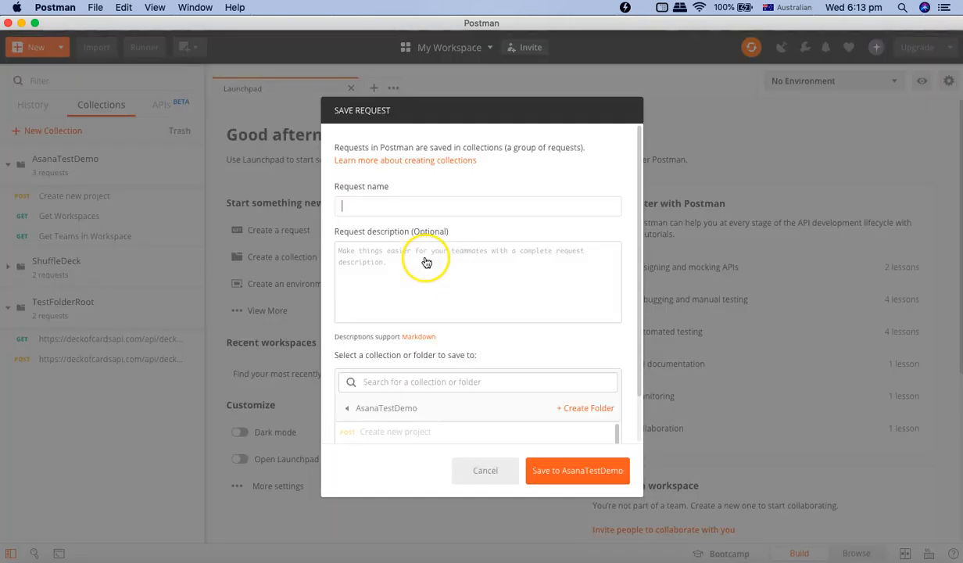
{"action": "type", "text": "Up"}
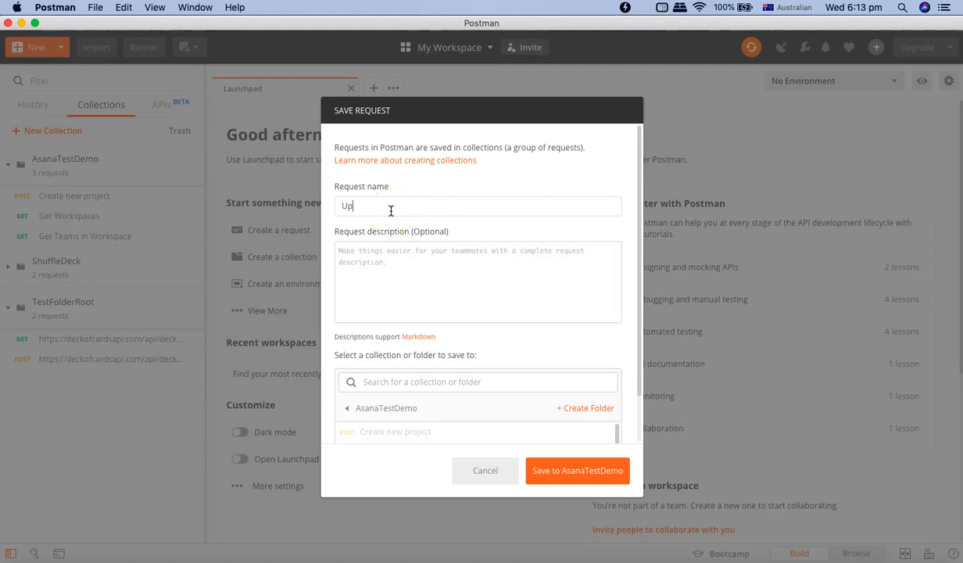
{"action": "type", "text": "date a pro"}
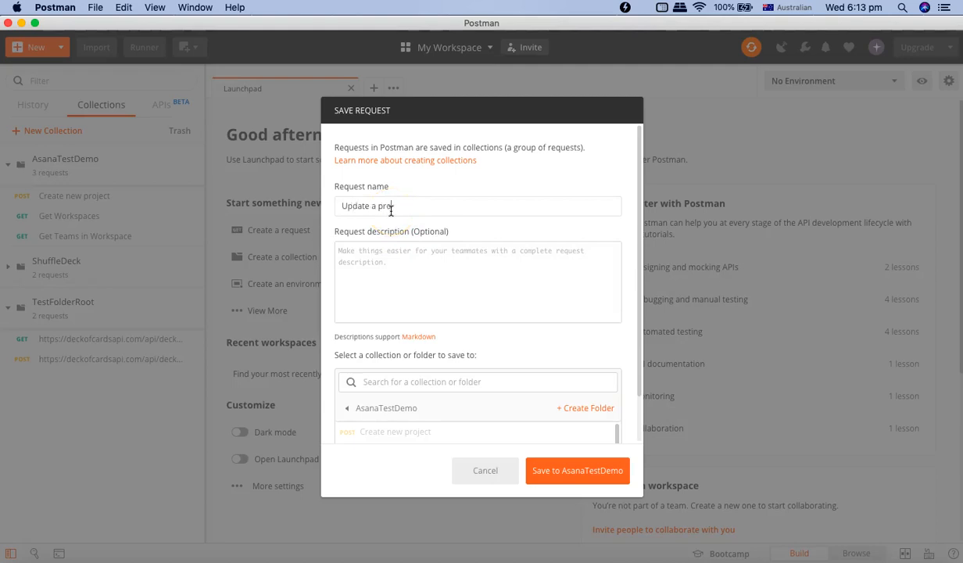
{"action": "type", "text": "ject"}
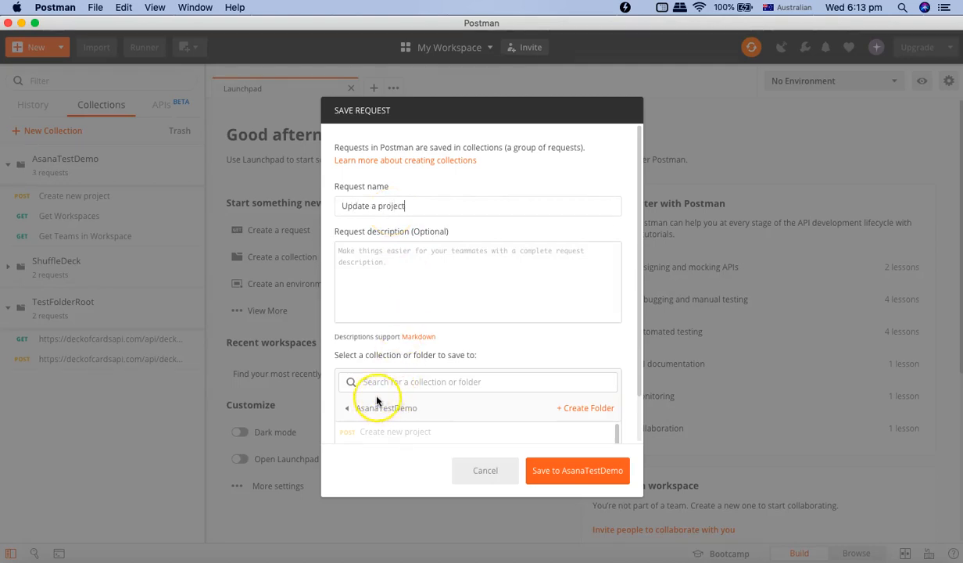
{"action": "mouse_move", "coordinate": [498, 354]}
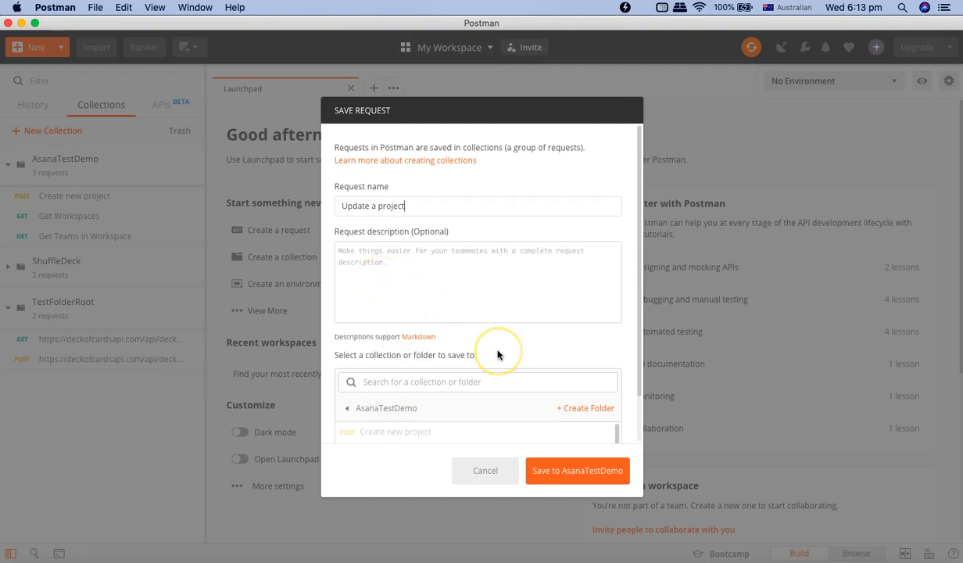
{"action": "left_click", "coordinate": [577, 470]}
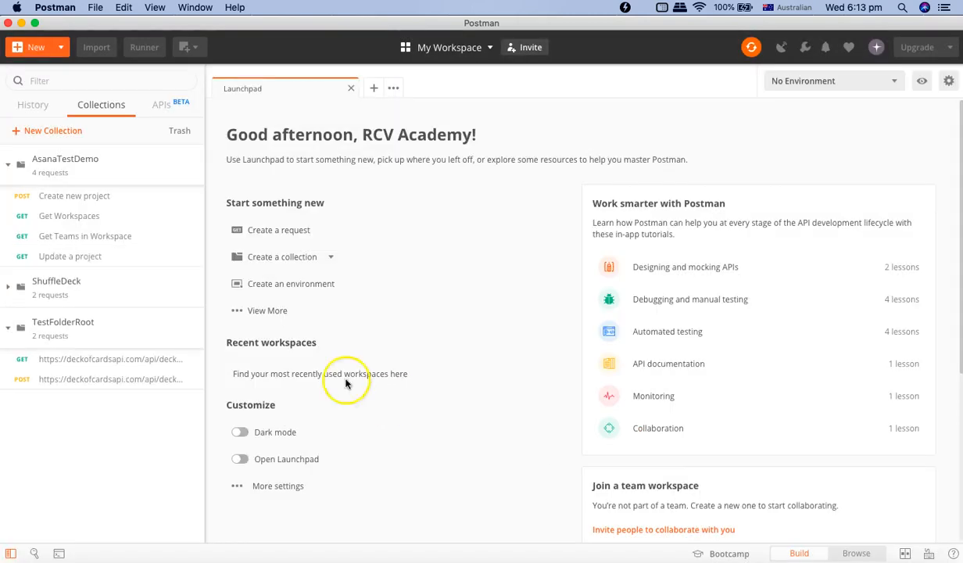
{"action": "mouse_move", "coordinate": [70, 256]}
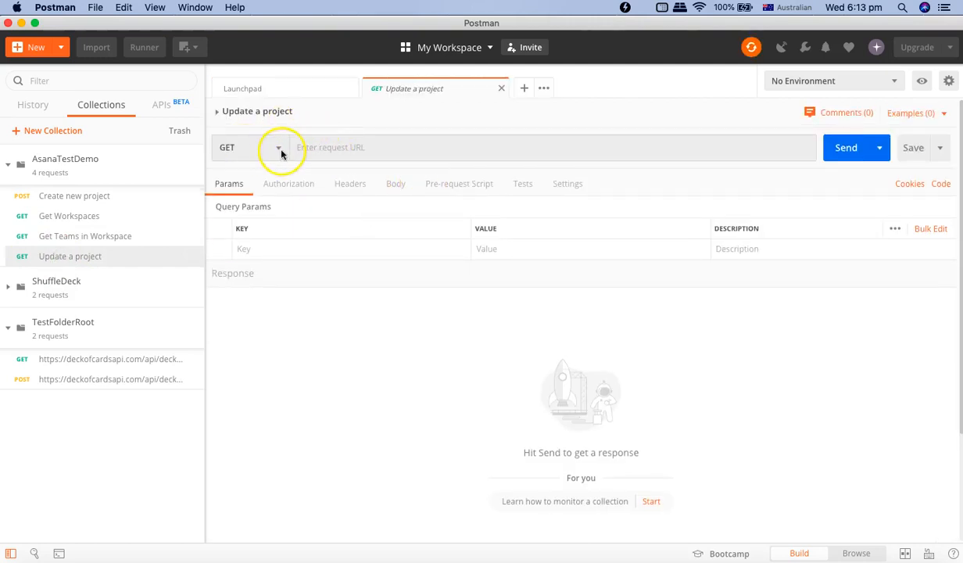
{"action": "left_click", "coordinate": [279, 147]}
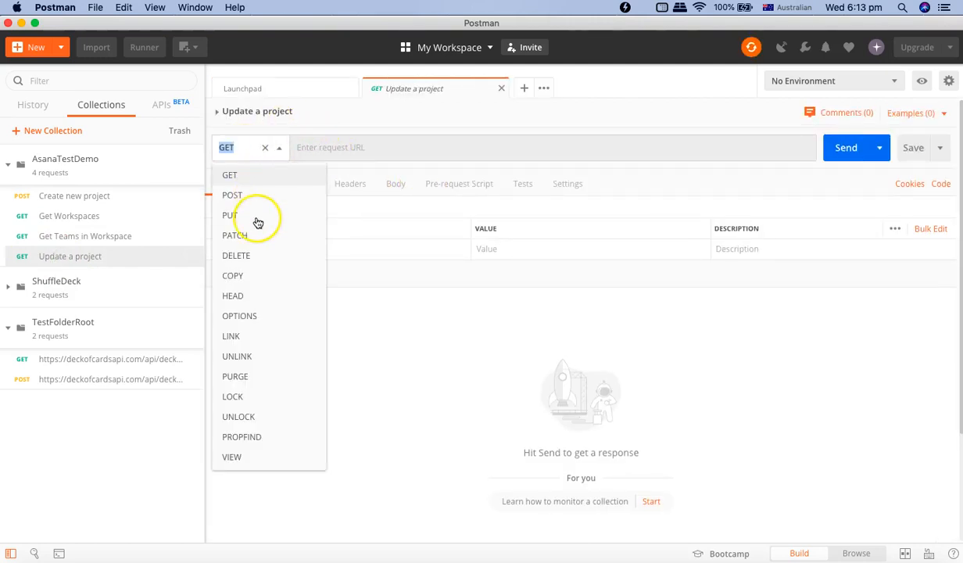
{"action": "left_click", "coordinate": [231, 215]}
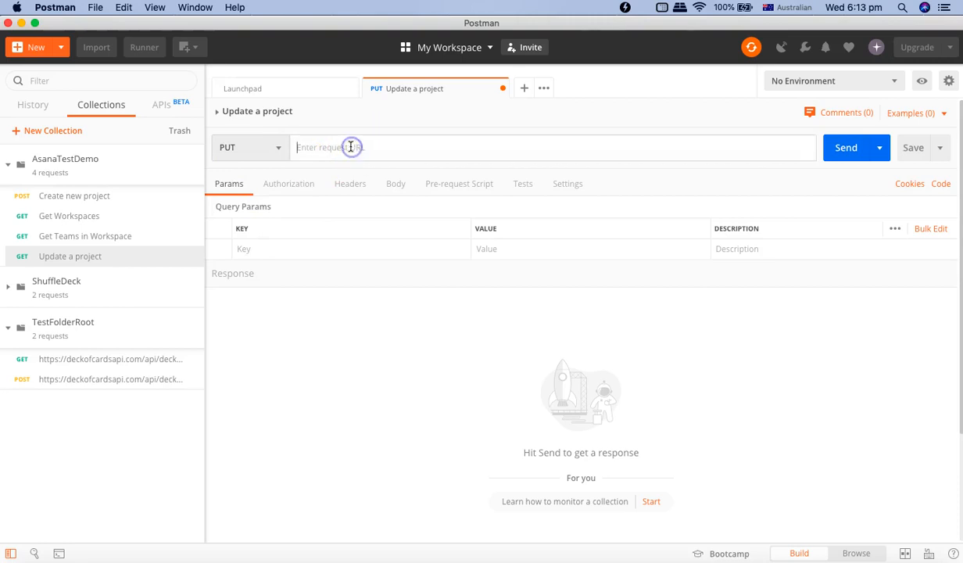
{"action": "type", "text": "https://app.asana.com/api/1.0/projects/{project_gid}"}
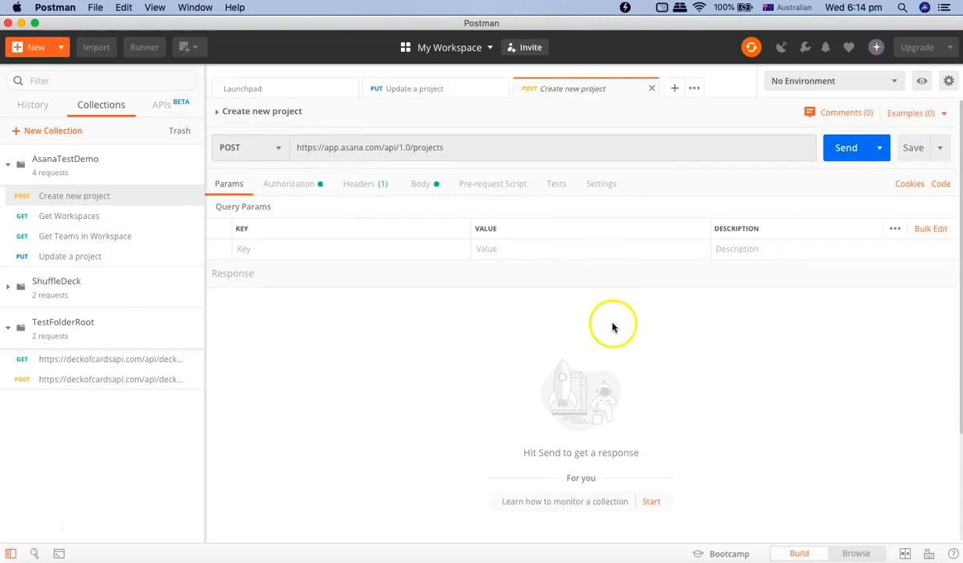
{"action": "mouse_move", "coordinate": [365, 183]}
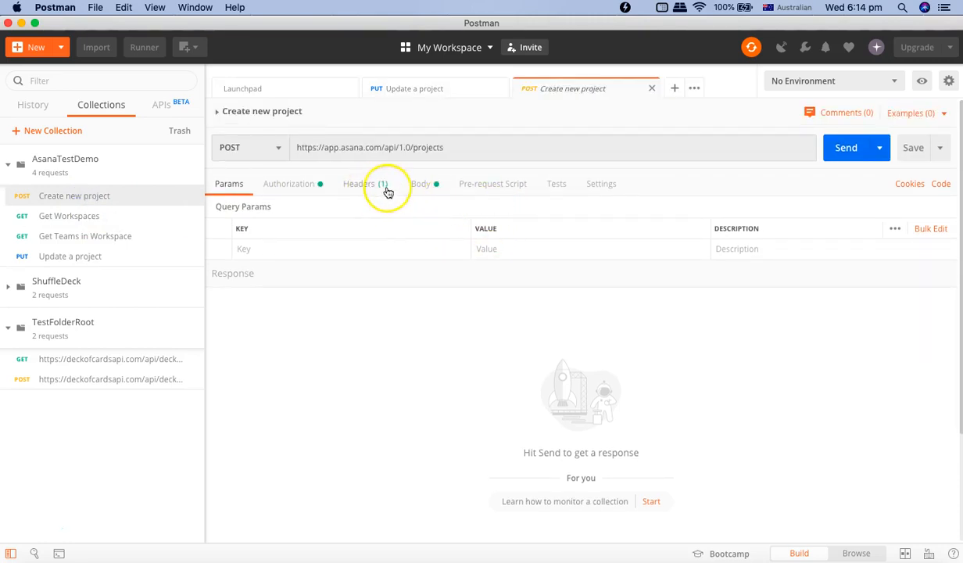
{"action": "mouse_move", "coordinate": [246, 219]}
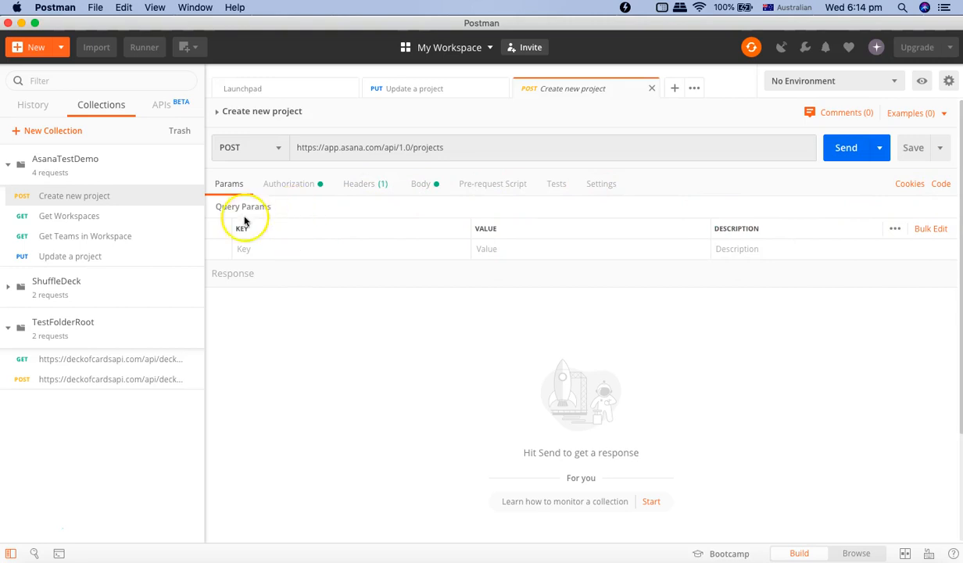
{"action": "mouse_move", "coordinate": [846, 147]}
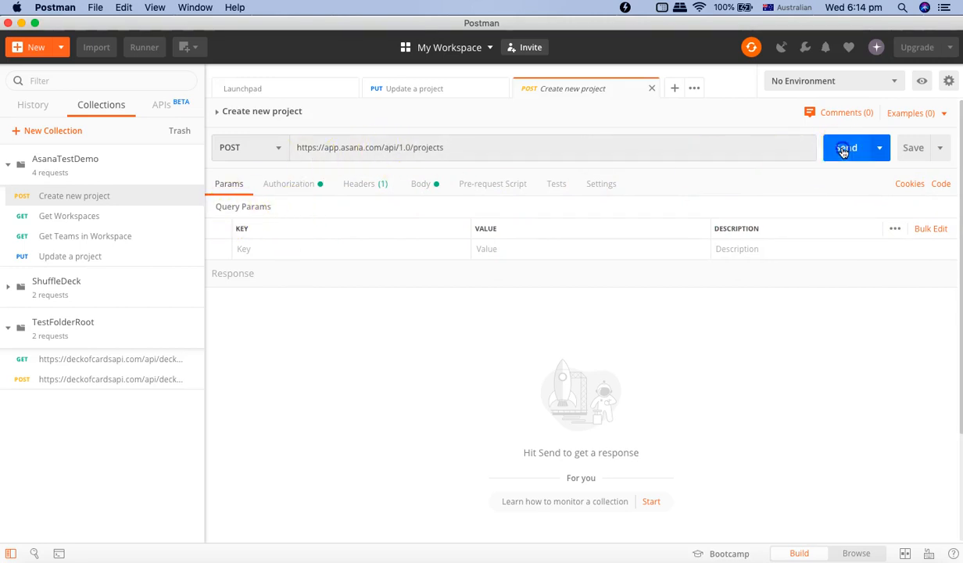
{"action": "left_click", "coordinate": [847, 147]}
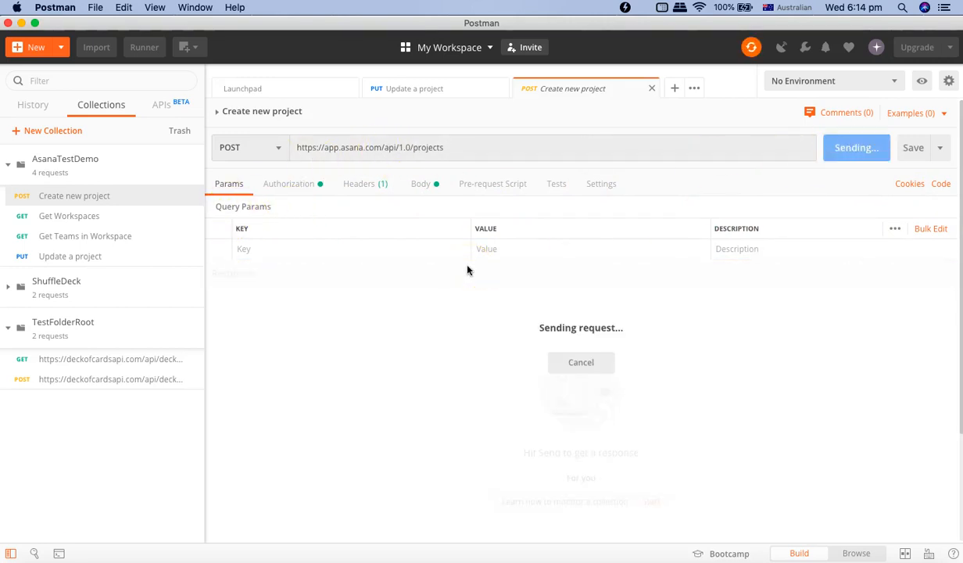
{"action": "mouse_move", "coordinate": [433, 350]}
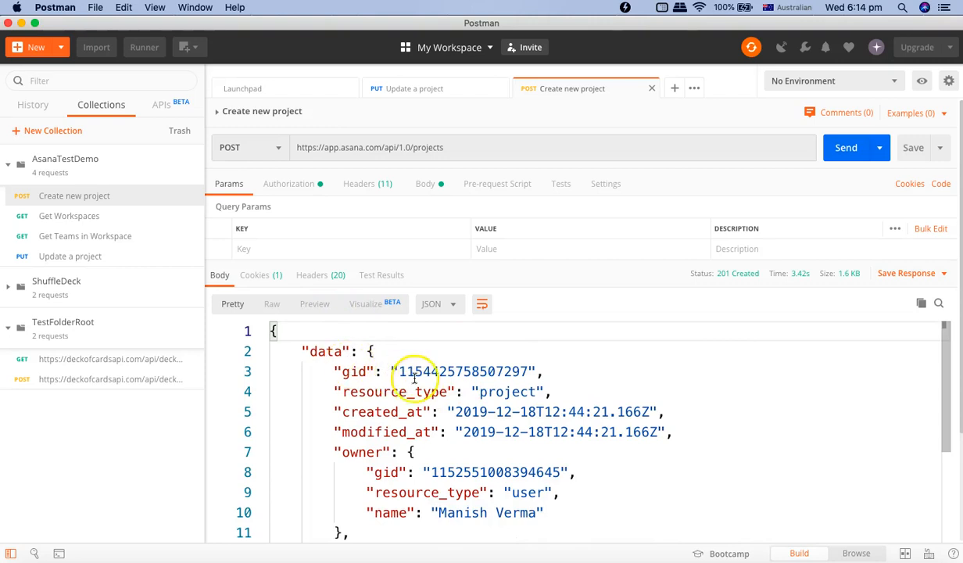
{"action": "double_click", "coordinate": [461, 371]}
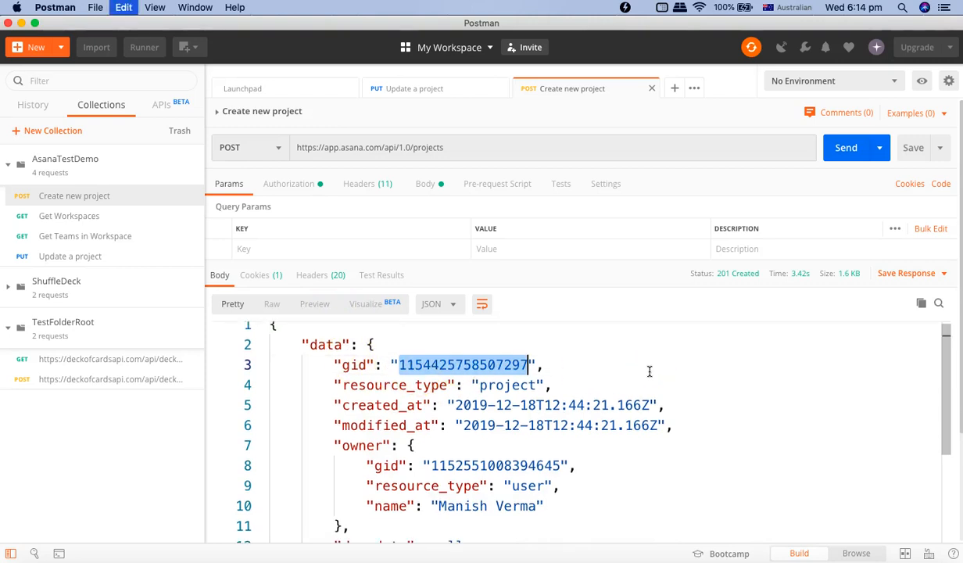
{"action": "scroll", "scroll_direction": "down", "scroll_amount": 3}
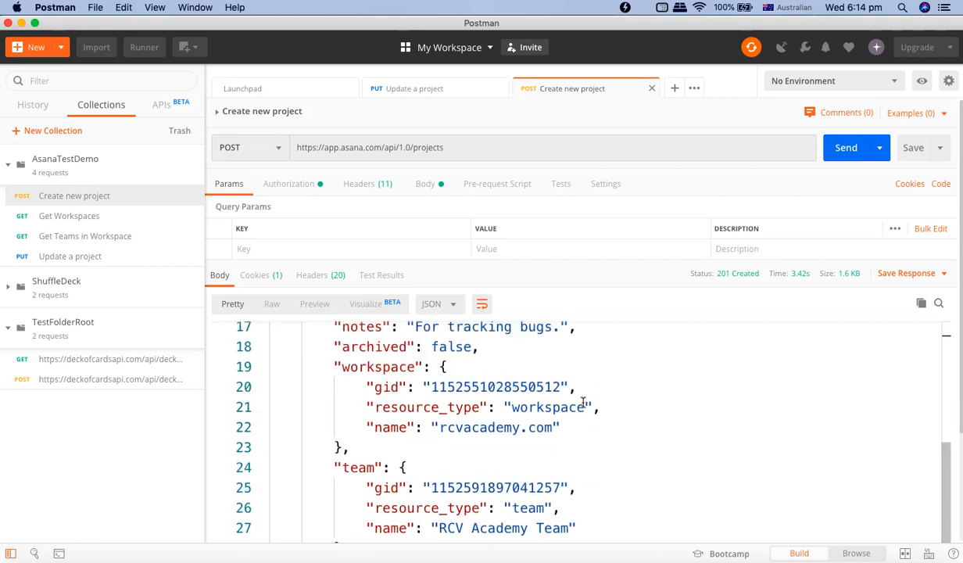
{"action": "scroll", "scroll_direction": "down", "scroll_amount": 3}
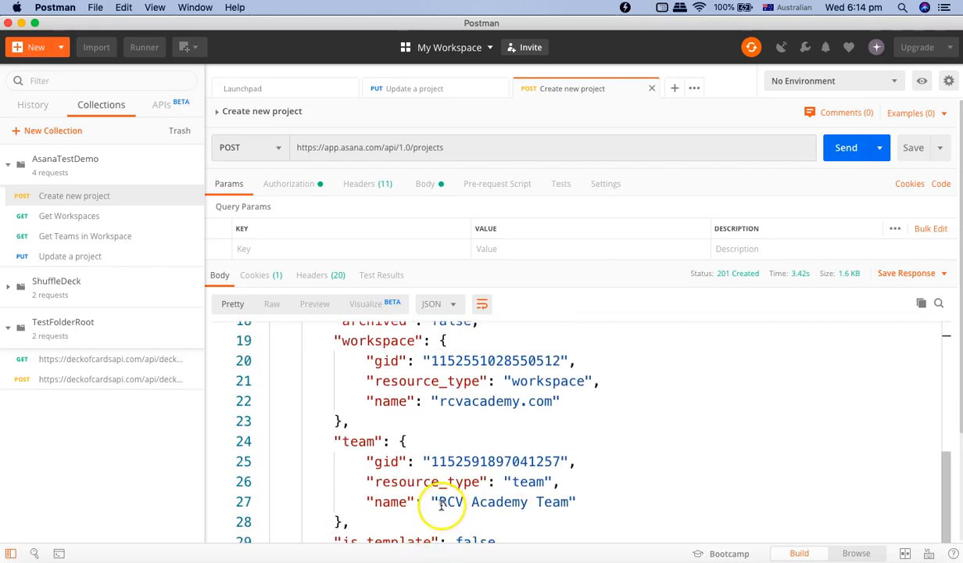
{"action": "scroll", "scroll_direction": "up", "scroll_amount": 3}
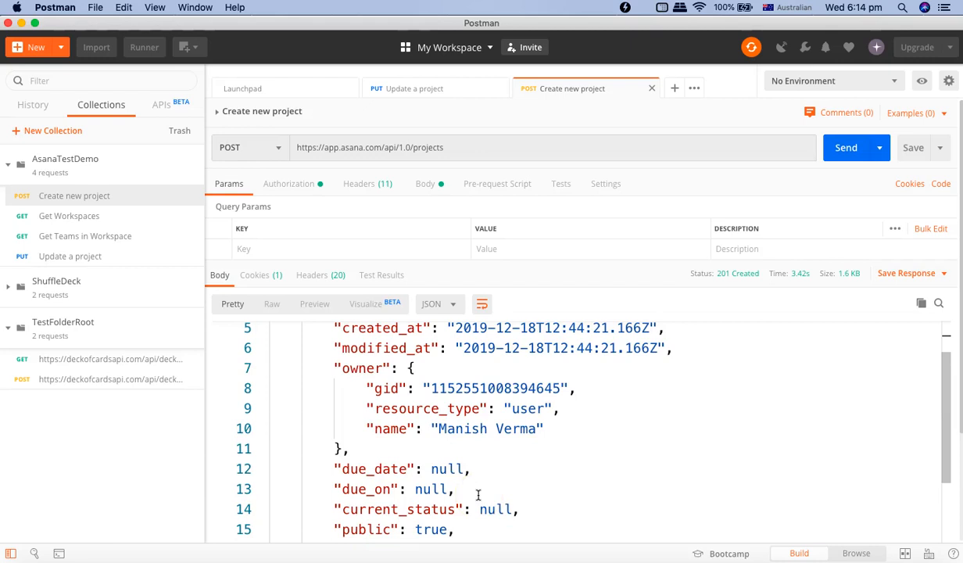
{"action": "scroll", "scroll_direction": "down", "scroll_amount": 3}
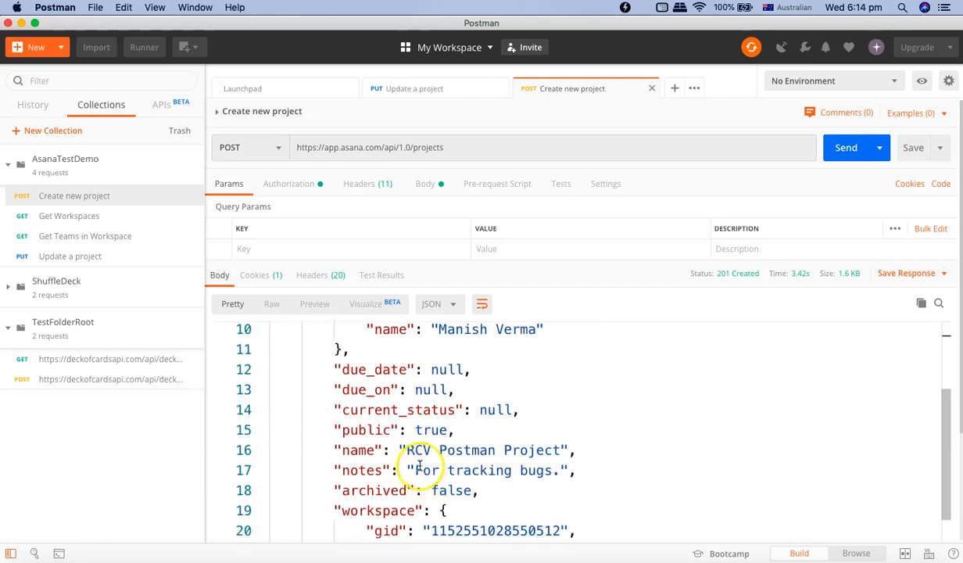
{"action": "double_click", "coordinate": [484, 449]}
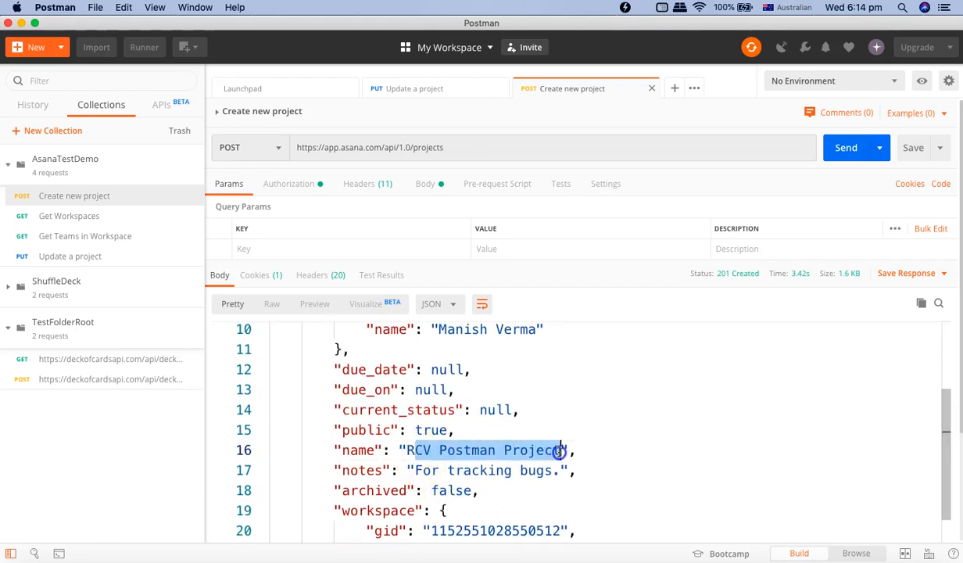
{"action": "mouse_move", "coordinate": [506, 451]}
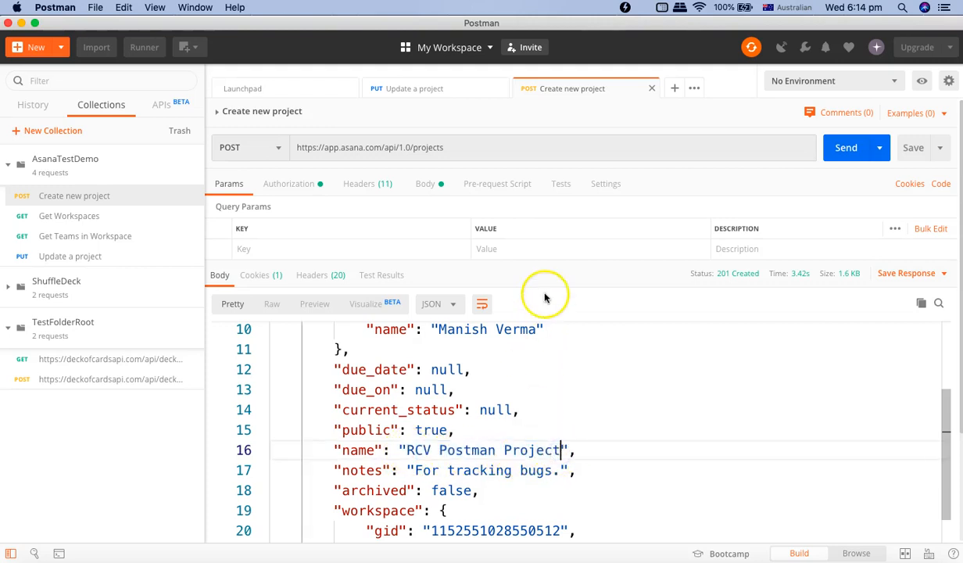
{"action": "scroll", "scroll_direction": "up", "scroll_amount": 3}
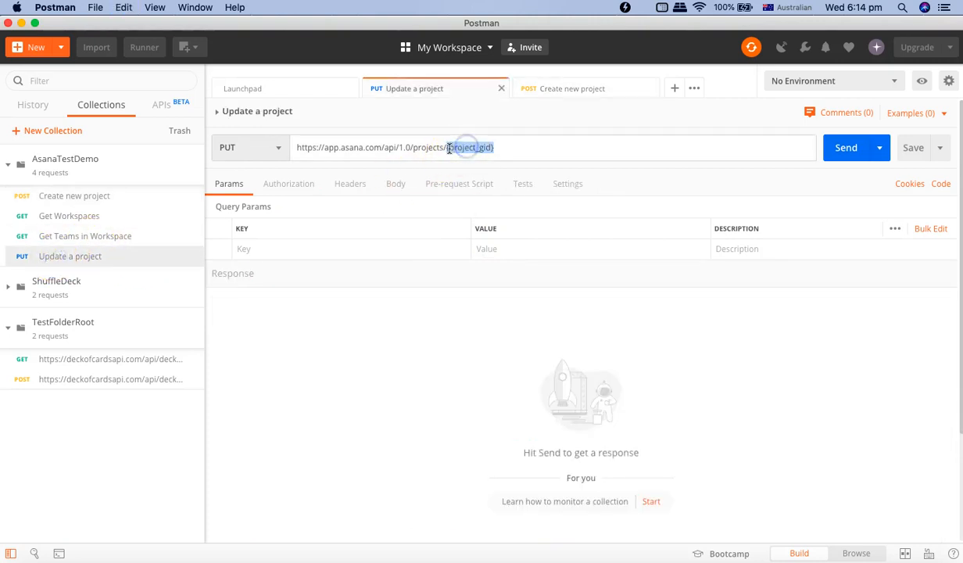
{"action": "type", "text": "1154425758507297"}
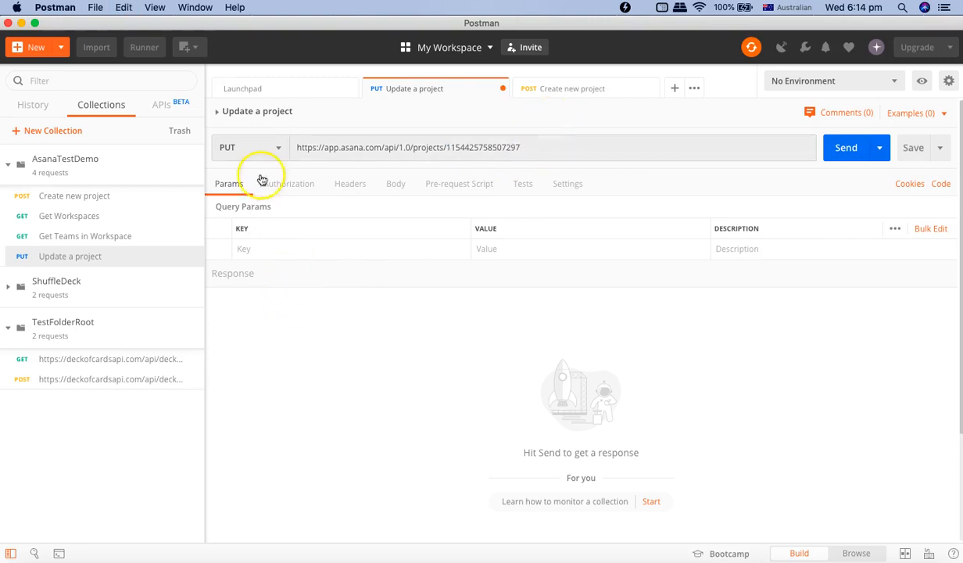
{"action": "mouse_move", "coordinate": [396, 187]}
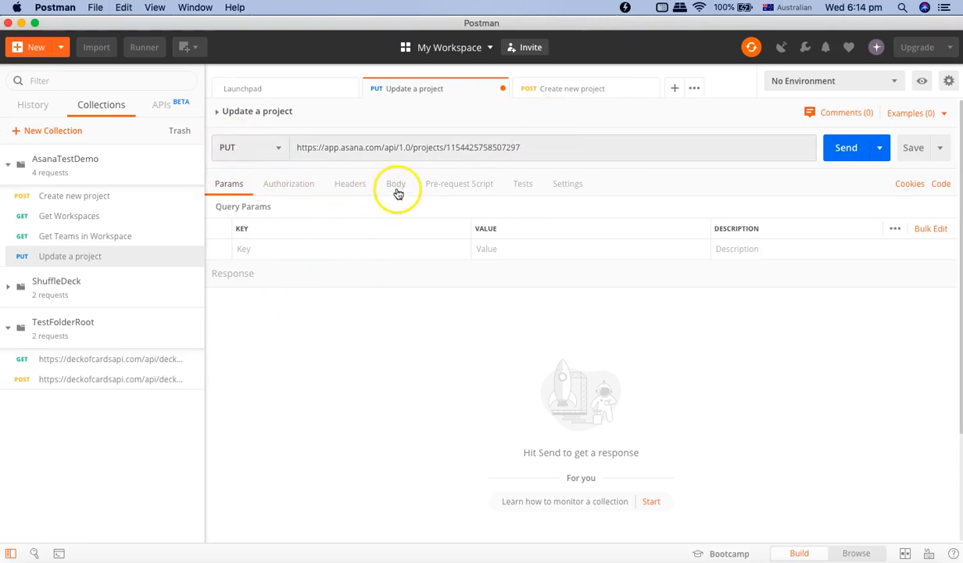
Paste the Asana sample as a raw JSON body, keeping only data.name.
{"action": "left_click", "coordinate": [396, 184]}
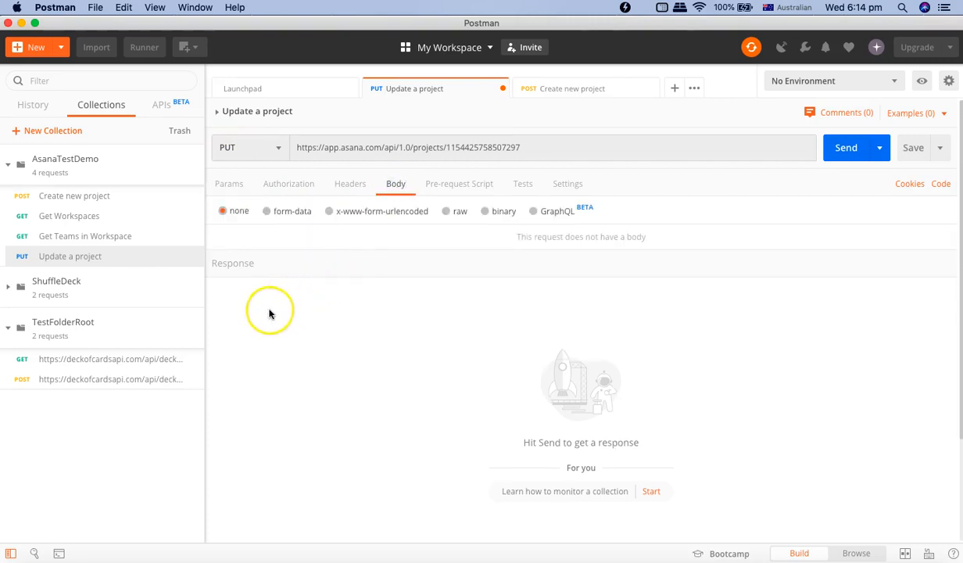
{"action": "mouse_move", "coordinate": [436, 215]}
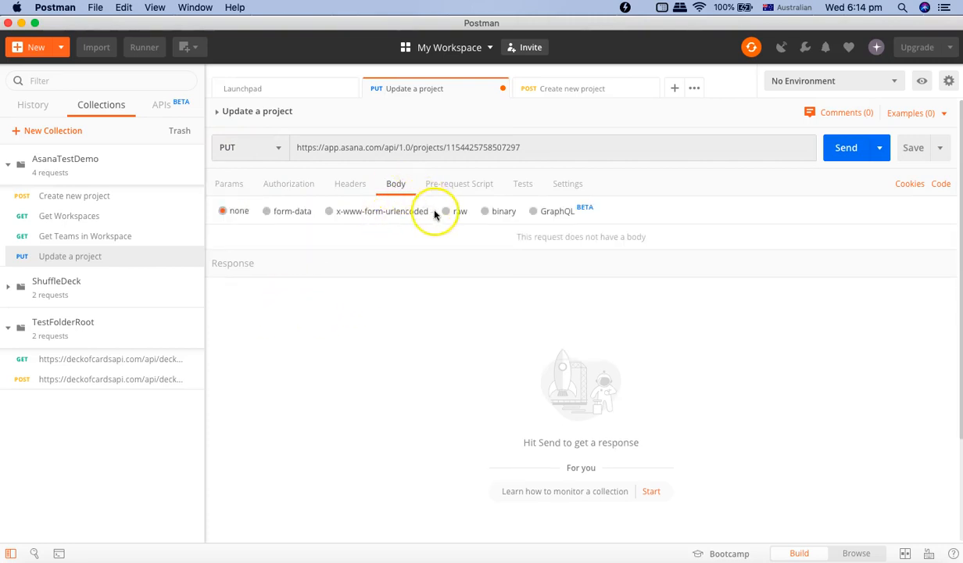
{"action": "left_click", "coordinate": [446, 212]}
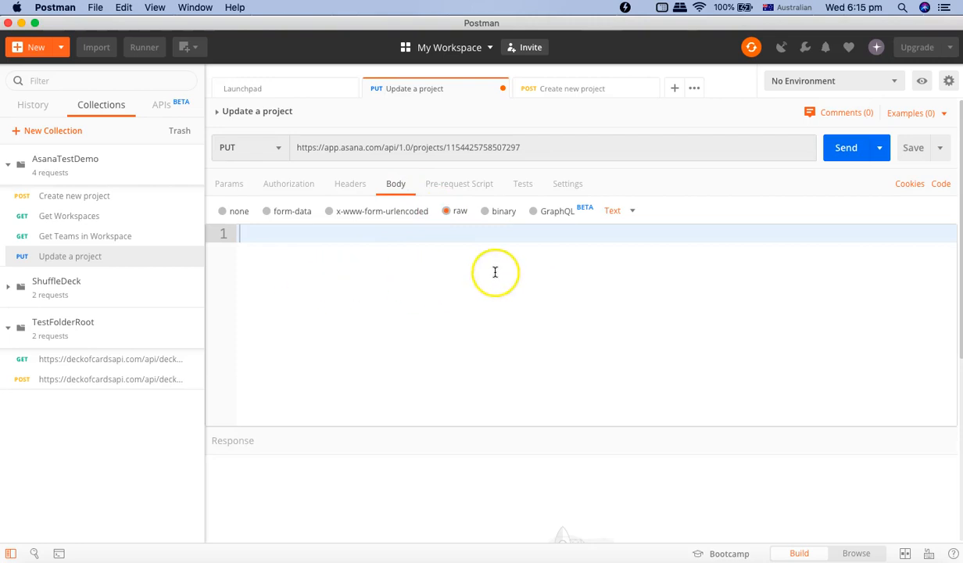
{"action": "left_click", "coordinate": [616, 210]}
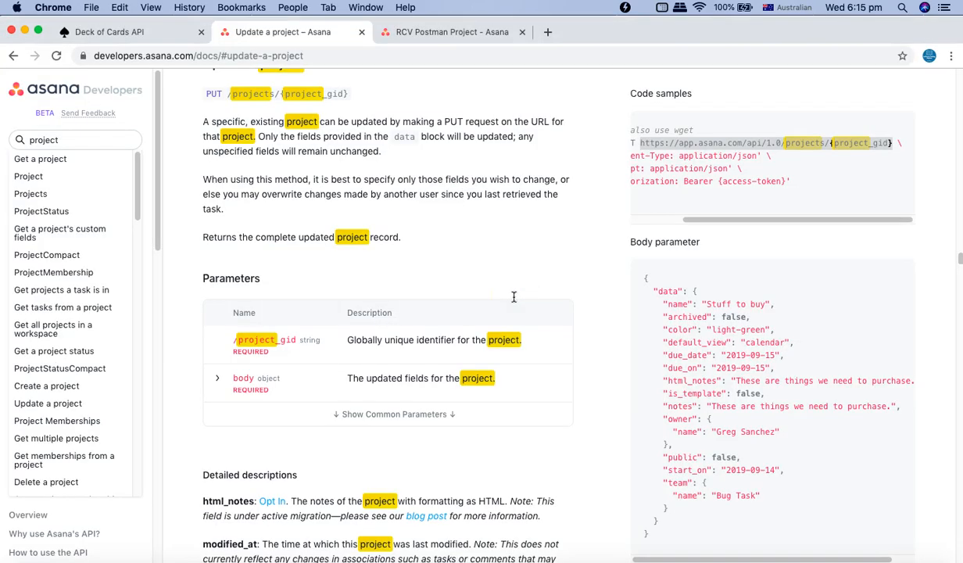
{"action": "left_click_drag", "start_coordinate": [646, 291], "coordinate": [665, 482]}
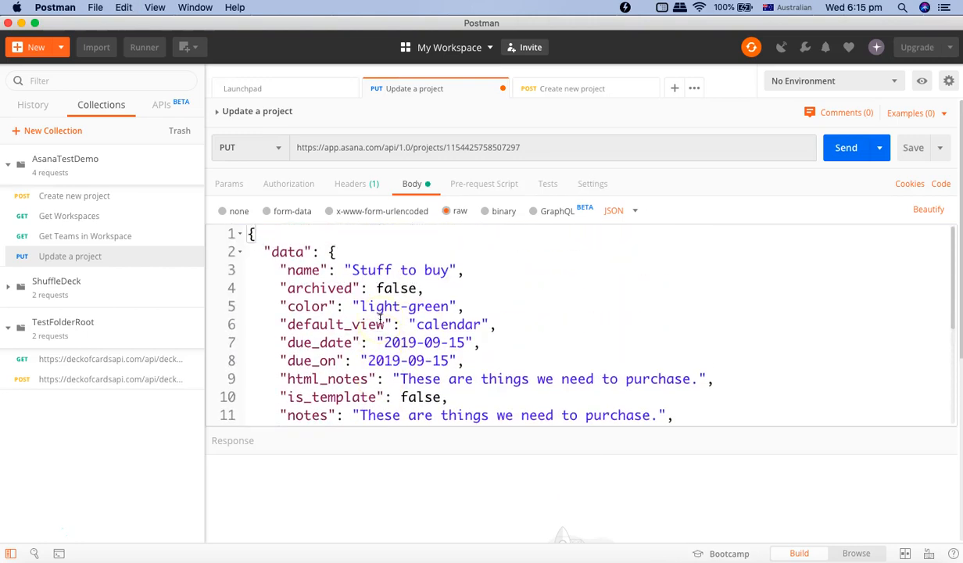
{"action": "left_click_drag", "start_coordinate": [281, 288], "coordinate": [343, 397]}
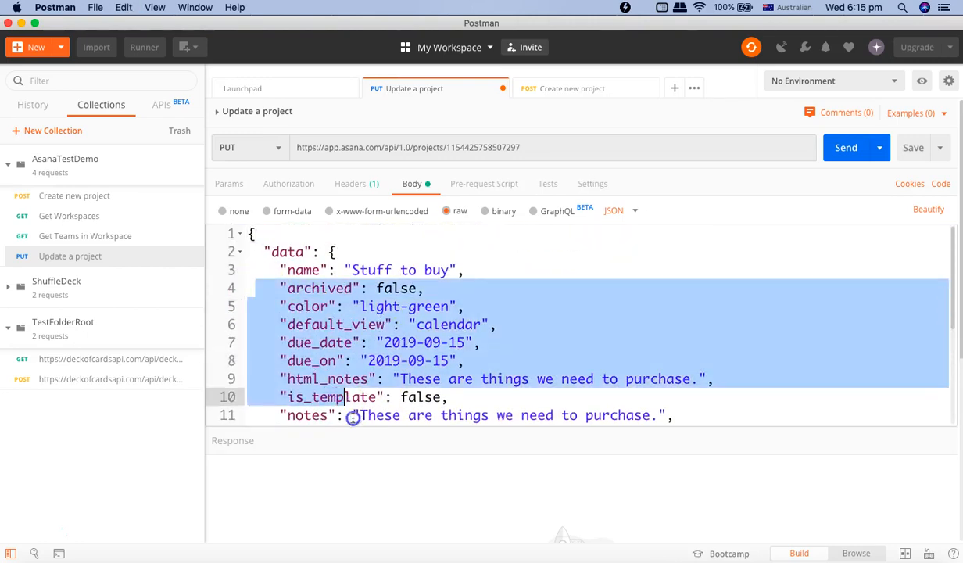
{"action": "scroll", "scroll_direction": "down", "scroll_amount": 3}
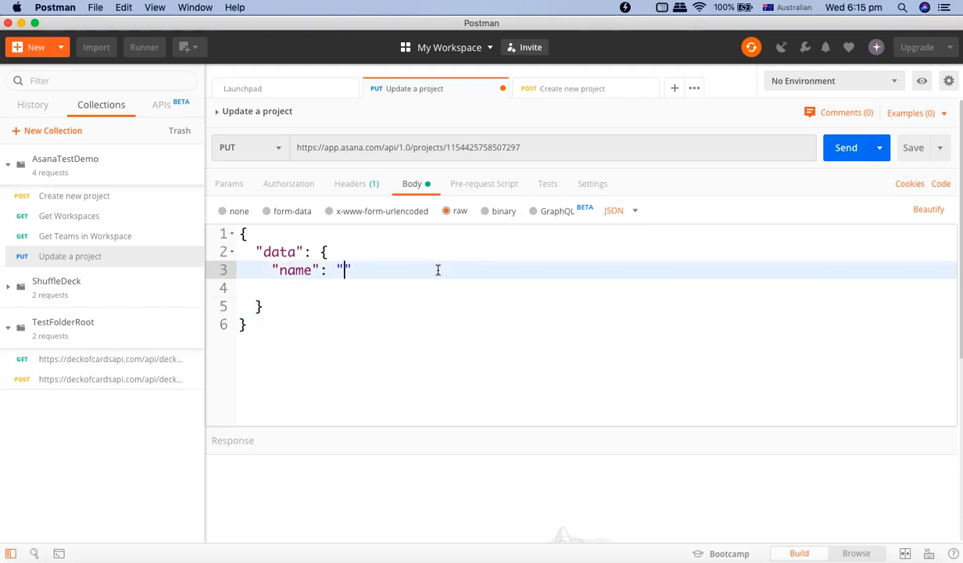
Copy the name RCV Postman Project from the Create new project response.
{"action": "left_click", "coordinate": [572, 88]}
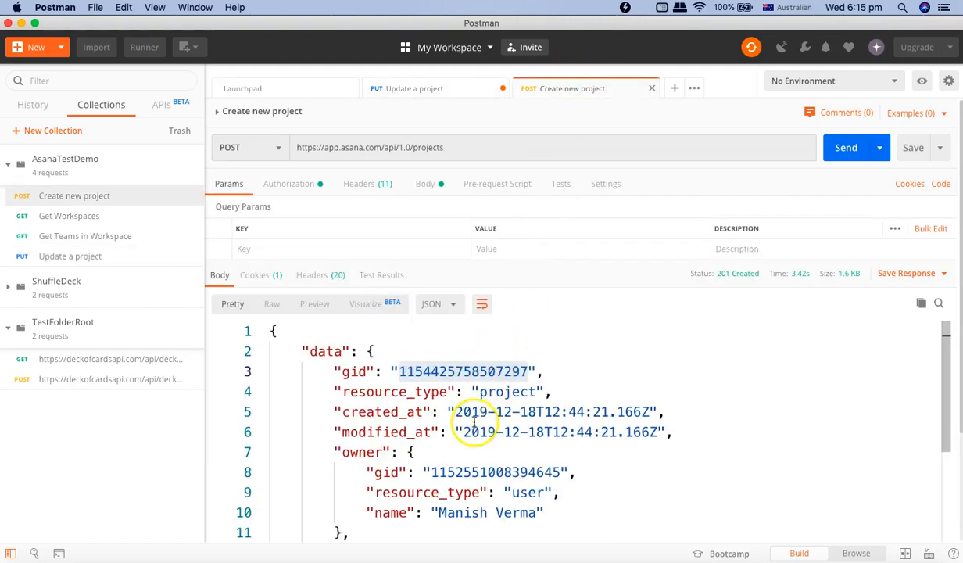
{"action": "scroll", "scroll_direction": "down", "scroll_amount": 3}
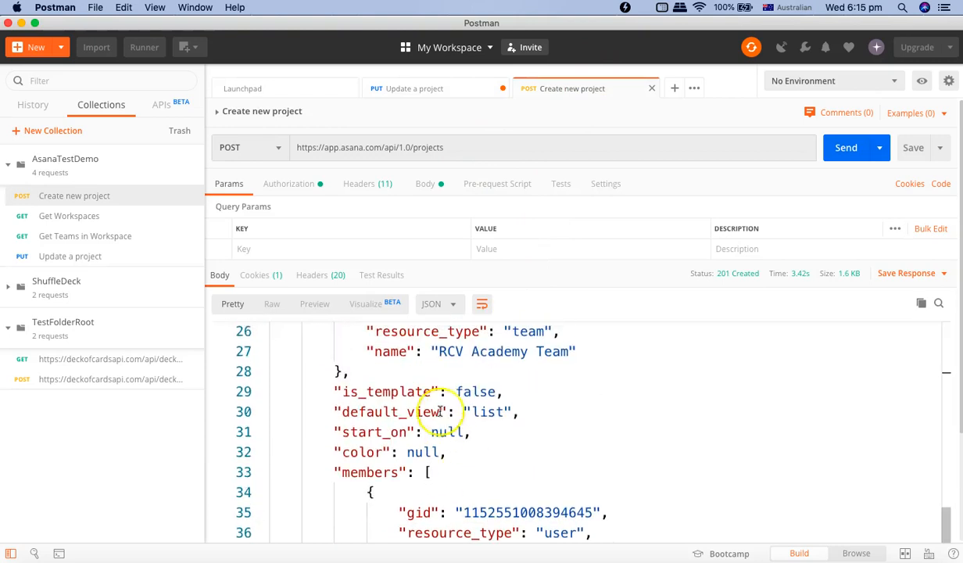
{"action": "scroll", "scroll_direction": "up", "scroll_amount": 3}
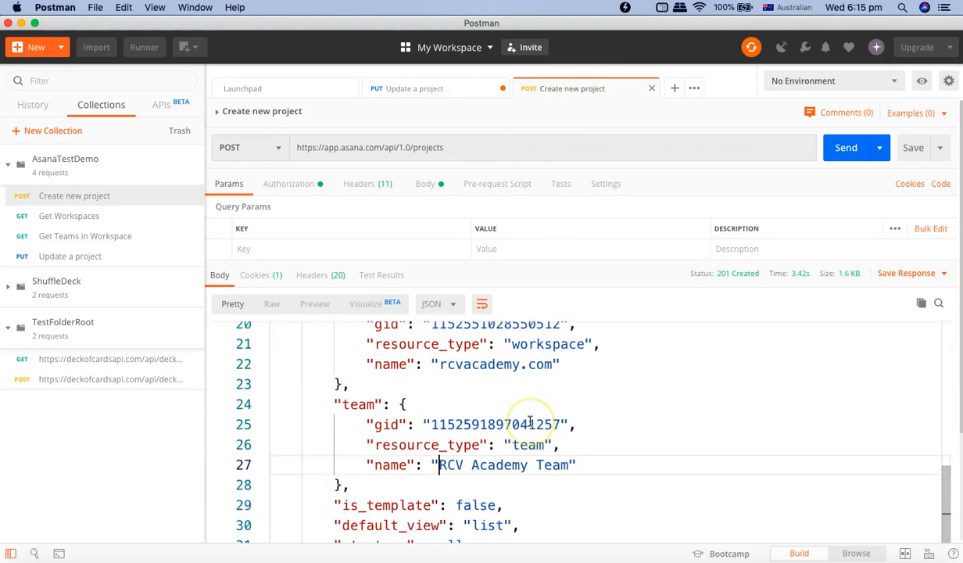
{"action": "scroll", "scroll_direction": "up", "scroll_amount": 3}
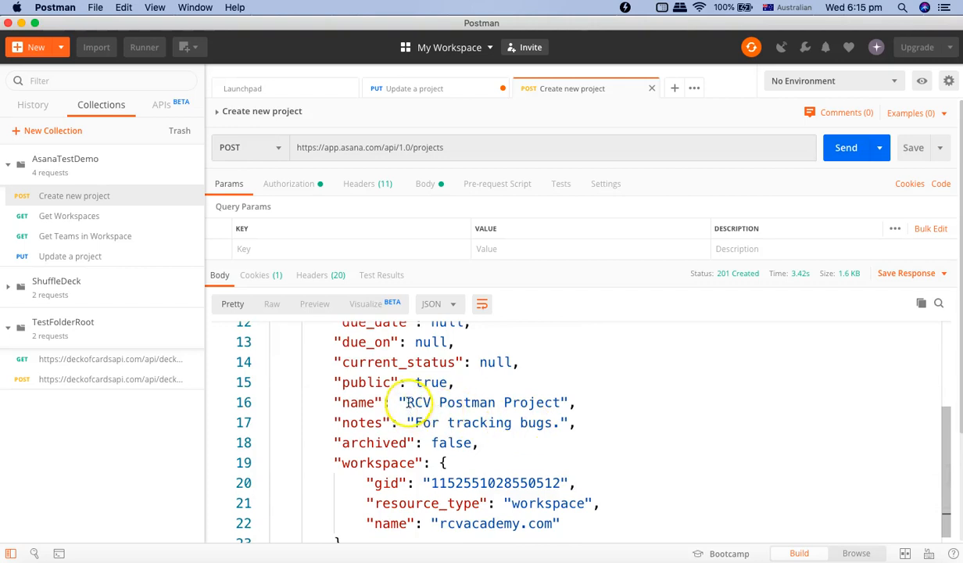
{"action": "double_click", "coordinate": [482, 402]}
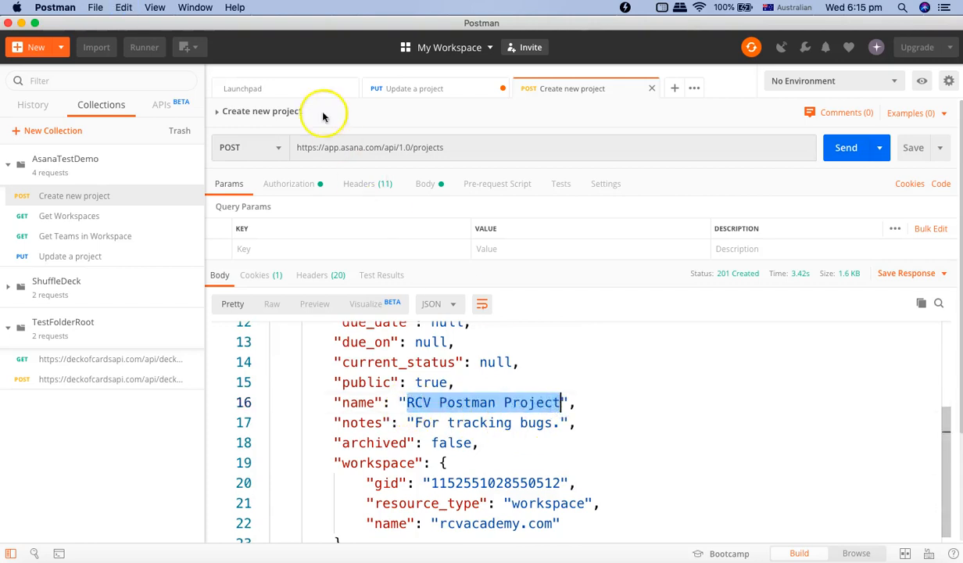
Set the body's name value to 'RCV Postman Project Updated'.
{"action": "left_click", "coordinate": [414, 88]}
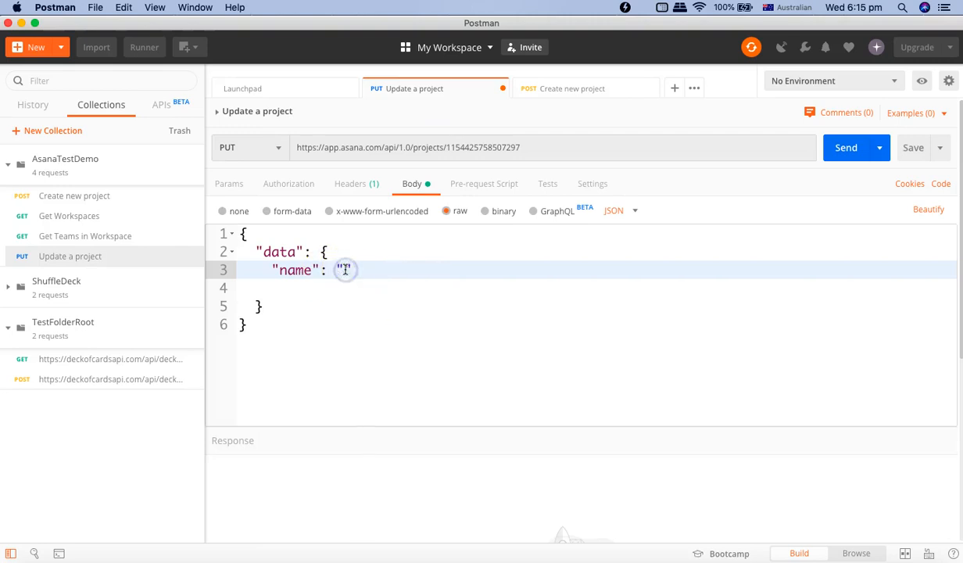
{"action": "type", "text": "RCV Postman Project Update"}
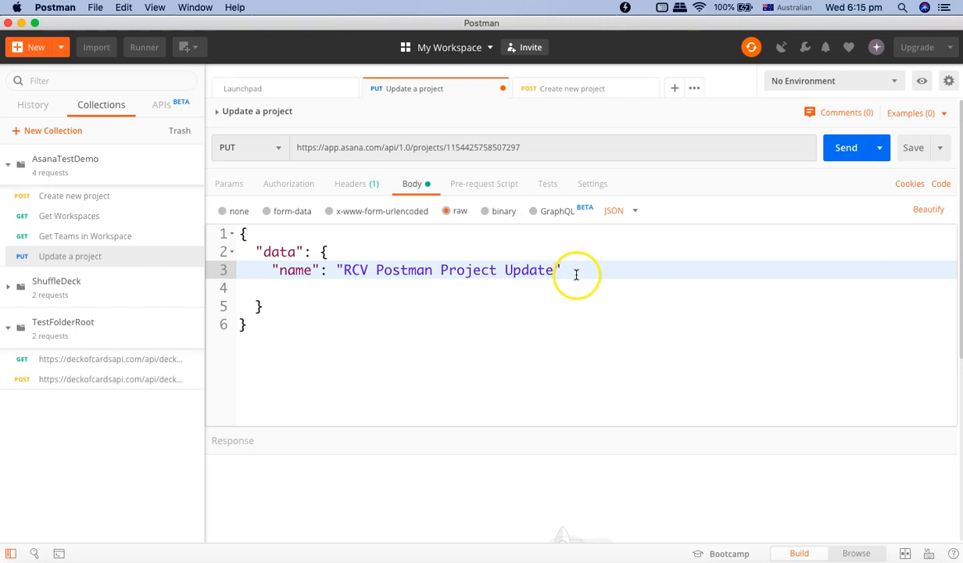
{"action": "type", "text": "d"}
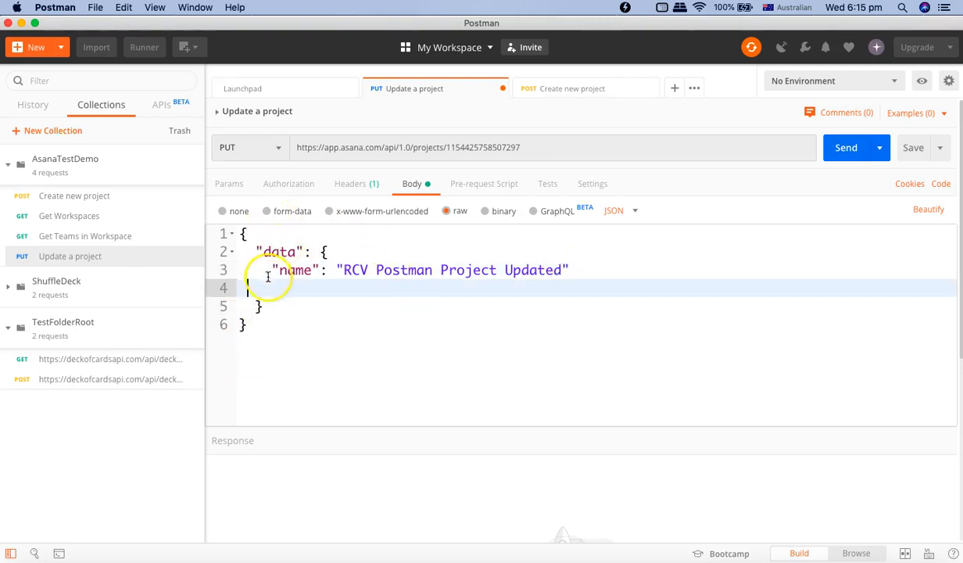
{"action": "mouse_move", "coordinate": [285, 183]}
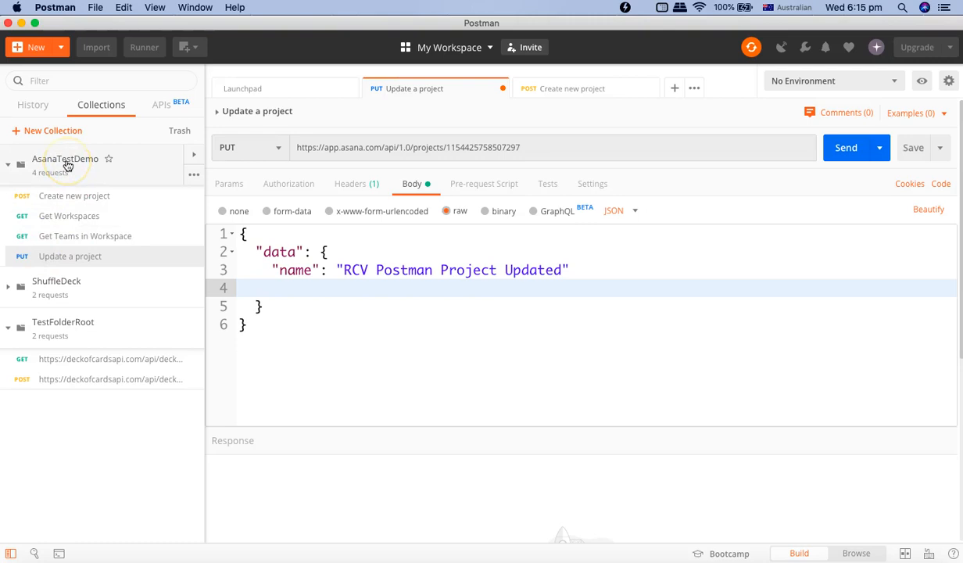
{"action": "mouse_move", "coordinate": [65, 158]}
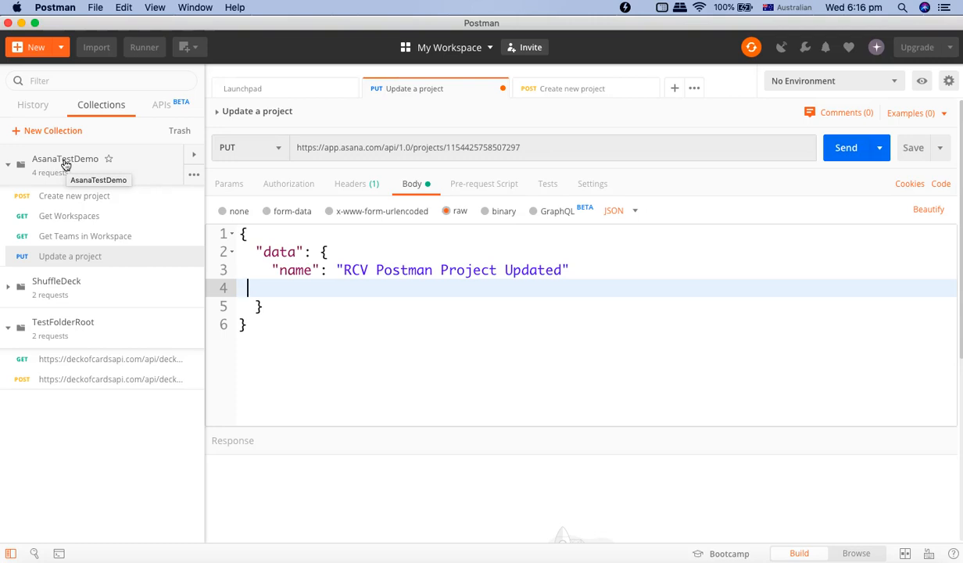
{"action": "mouse_move", "coordinate": [62, 266]}
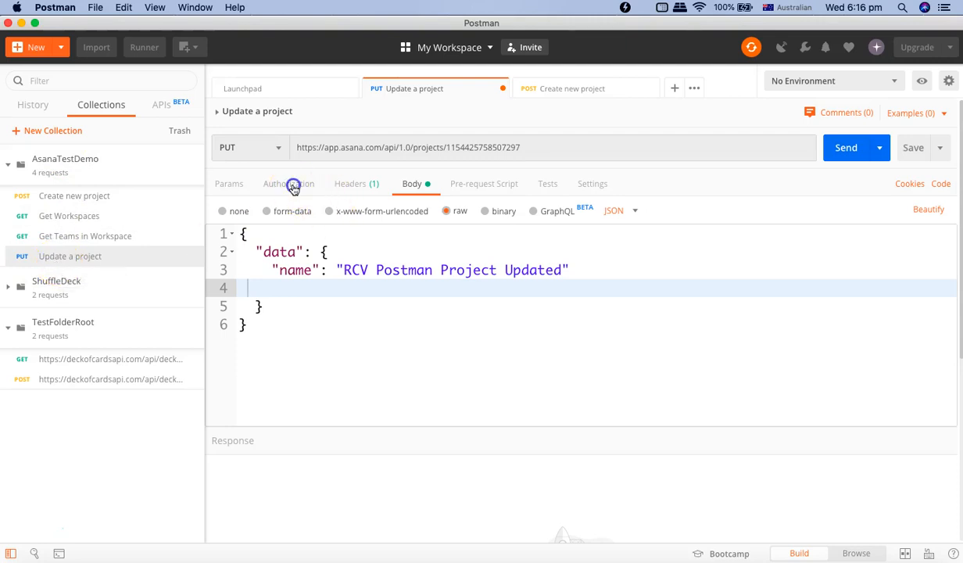
Check that Update a project uses Inherit auth from the AsanaTestDemo parent.
{"action": "left_click", "coordinate": [289, 183]}
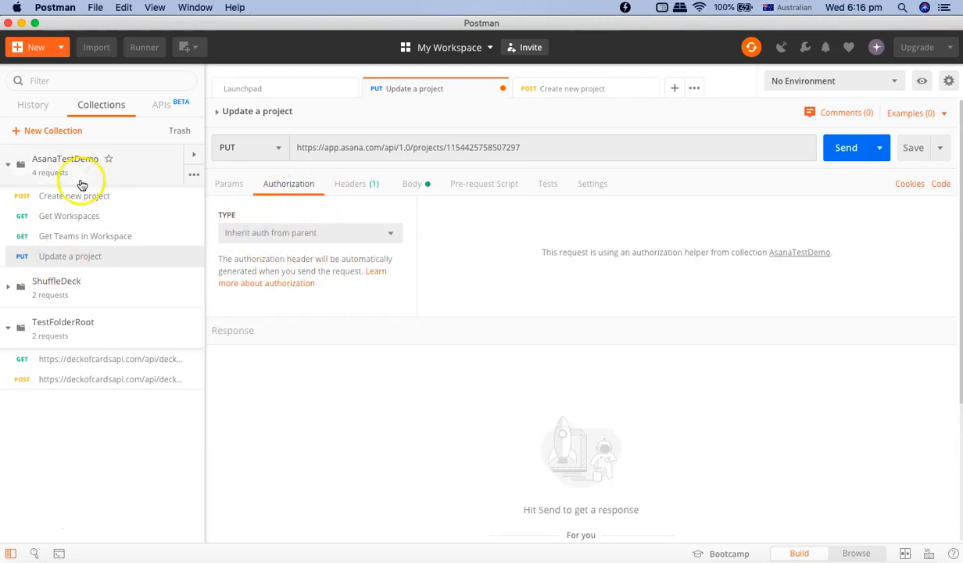
{"action": "mouse_move", "coordinate": [276, 283]}
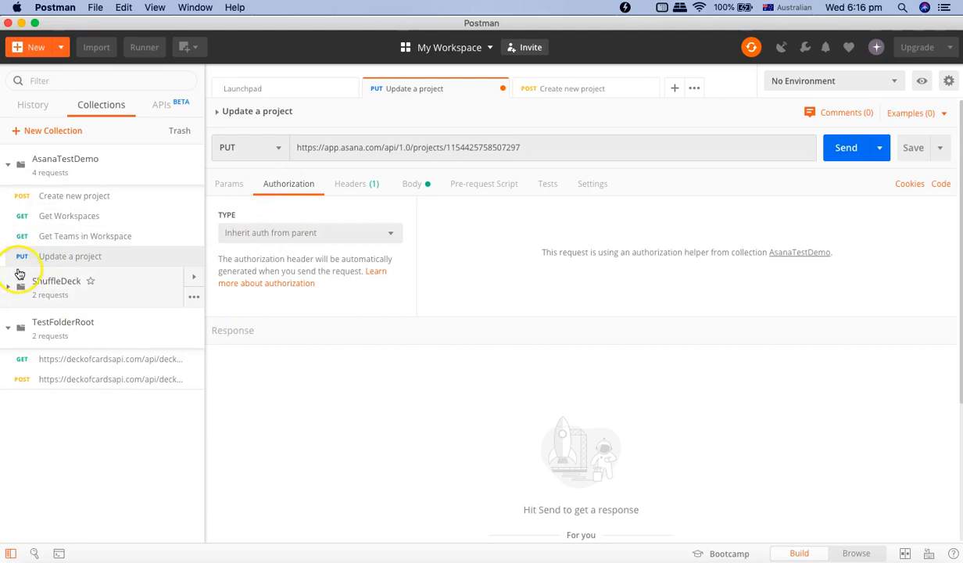
{"action": "mouse_move", "coordinate": [107, 260]}
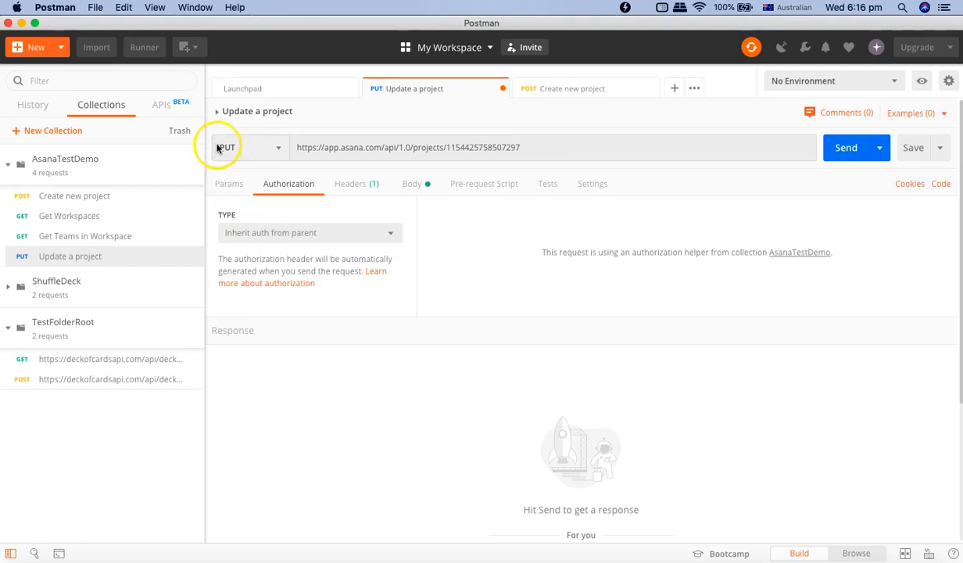
Send the PUT rename request and enlarge the response pane.
{"action": "left_click", "coordinate": [229, 183]}
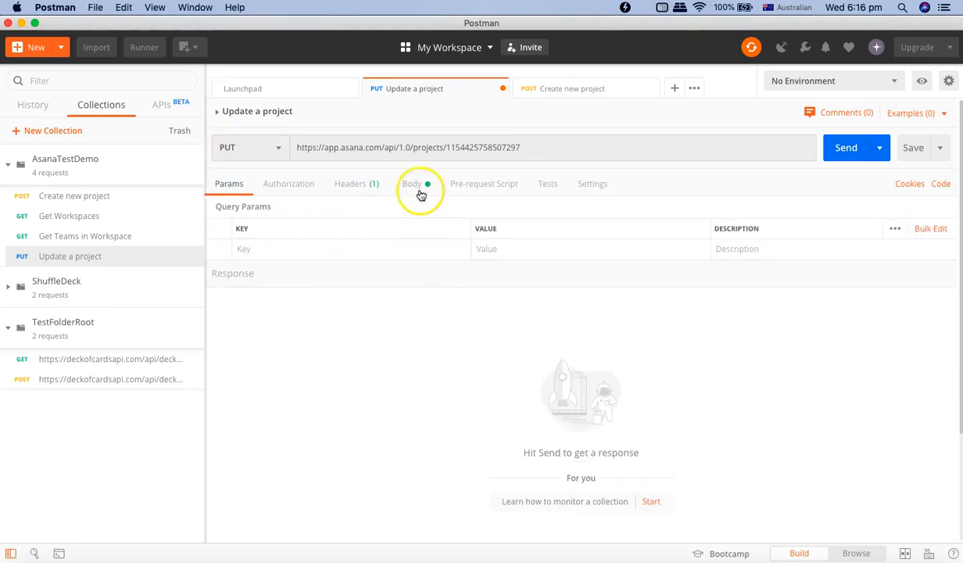
{"action": "left_click", "coordinate": [412, 183]}
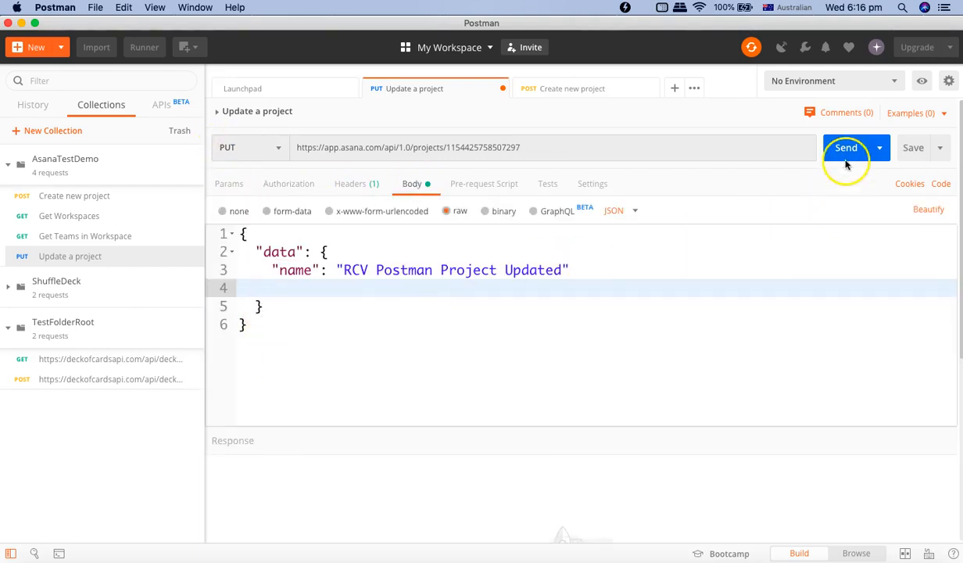
{"action": "left_click", "coordinate": [846, 148]}
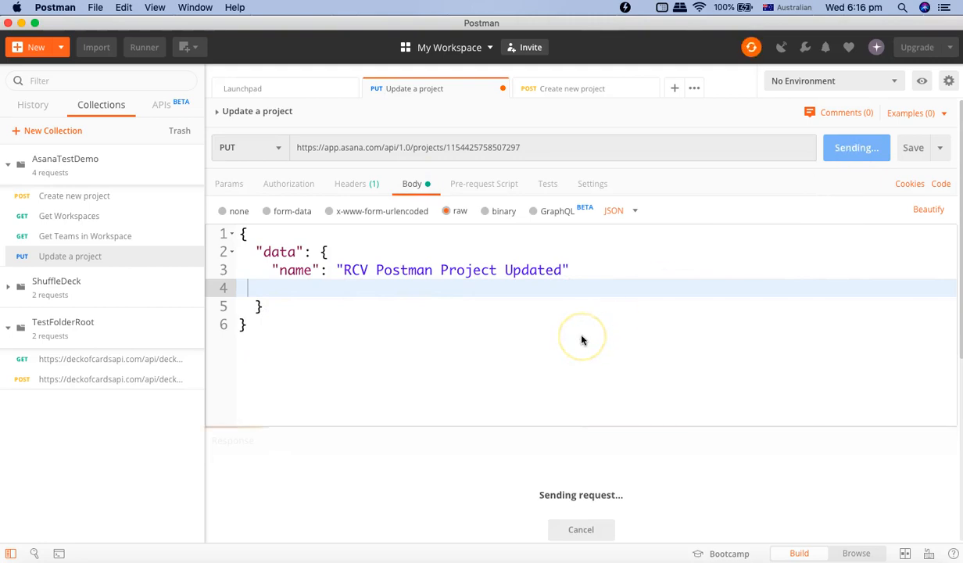
{"action": "mouse_move", "coordinate": [566, 430]}
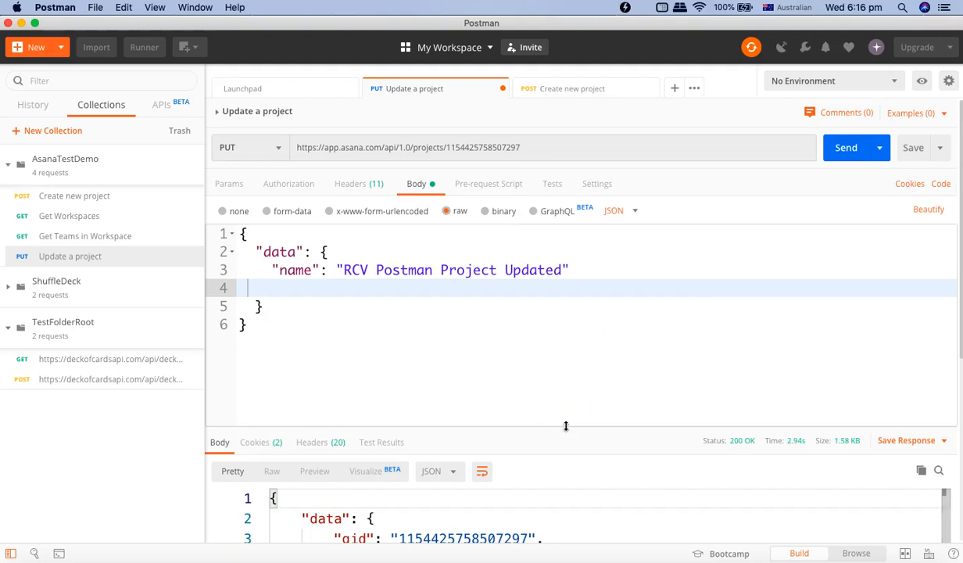
{"action": "left_click_drag", "start_coordinate": [567, 426], "coordinate": [566, 331]}
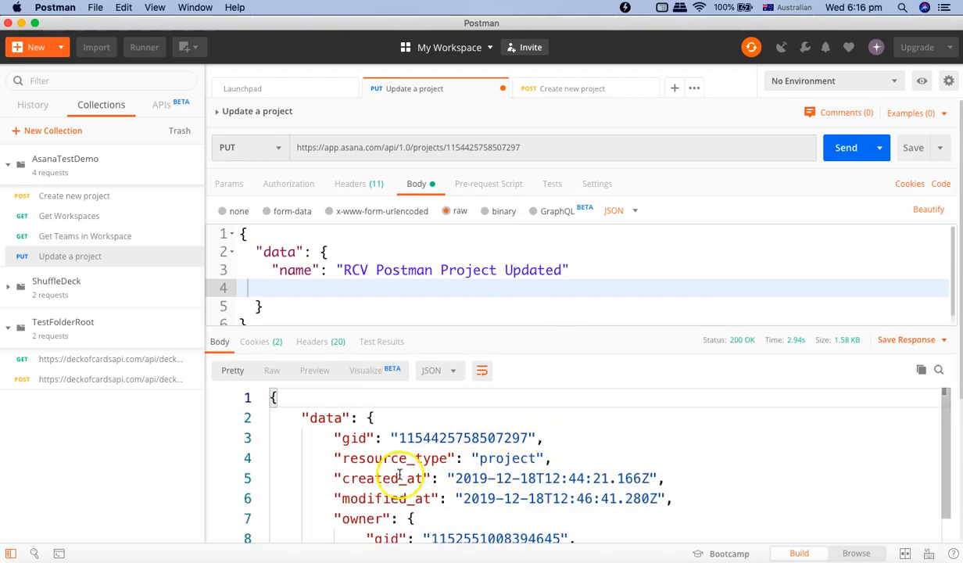
{"action": "mouse_move", "coordinate": [508, 340]}
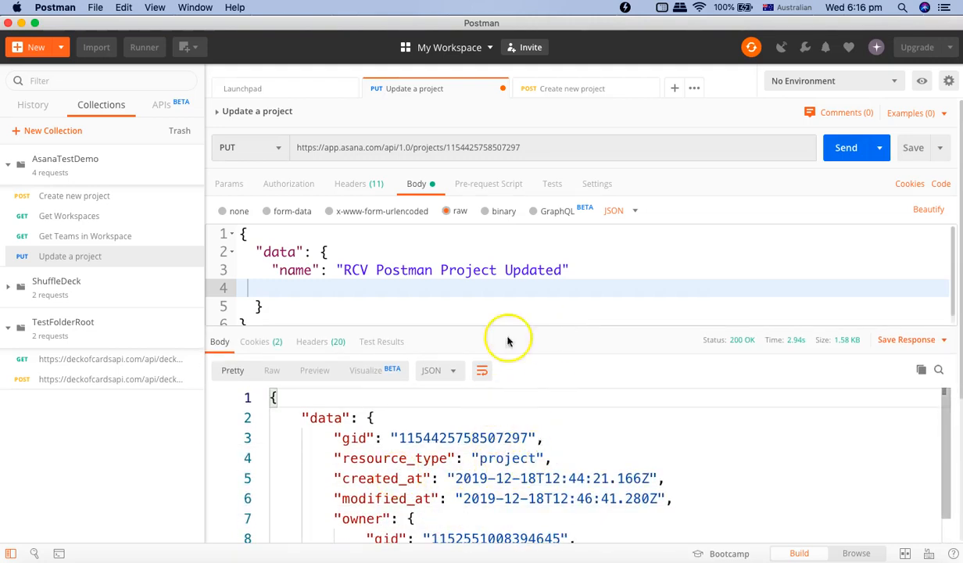
Verify the 200 OK response shows gid and name RCV Postman Project Updated.
{"action": "double_click", "coordinate": [463, 438]}
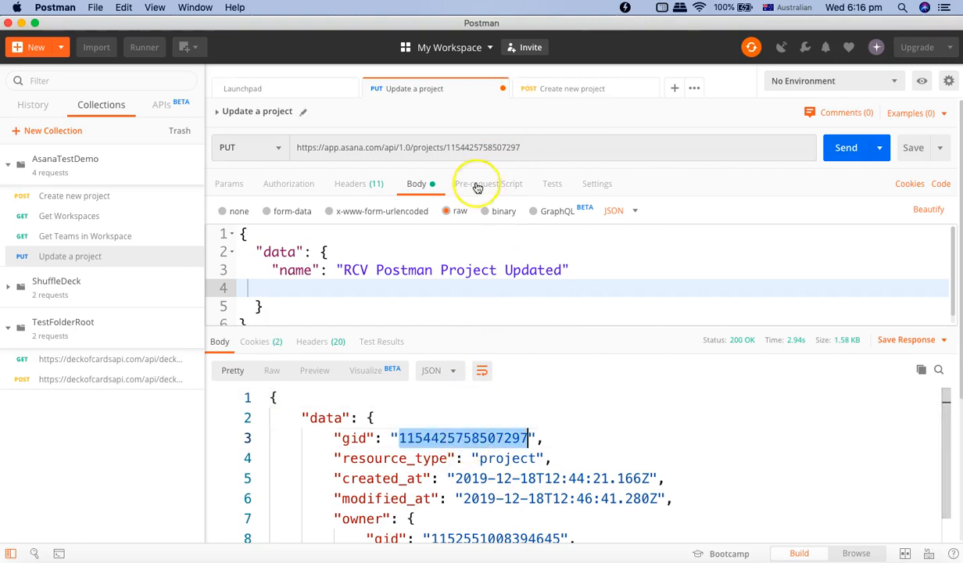
{"action": "scroll", "scroll_direction": "down", "scroll_amount": 3}
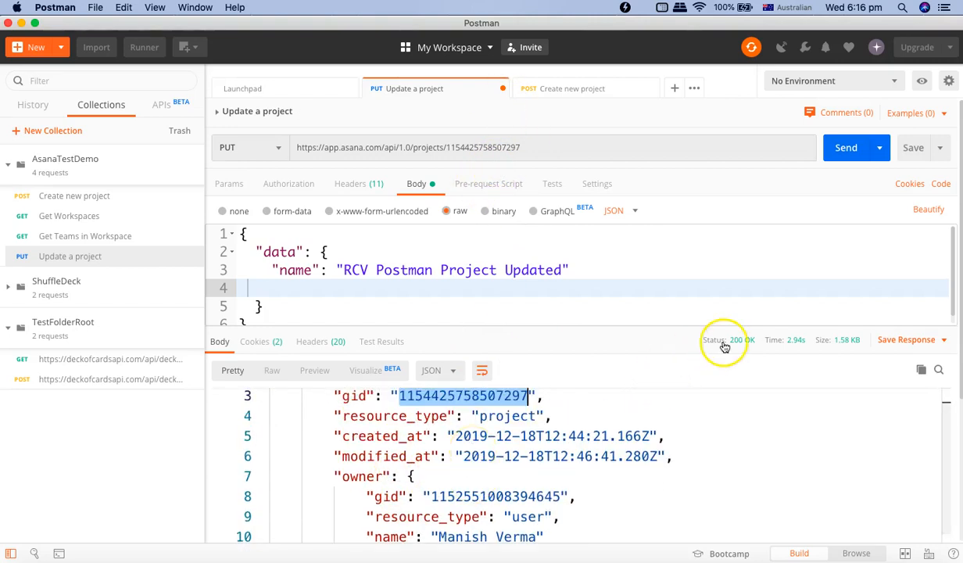
{"action": "mouse_move", "coordinate": [735, 339]}
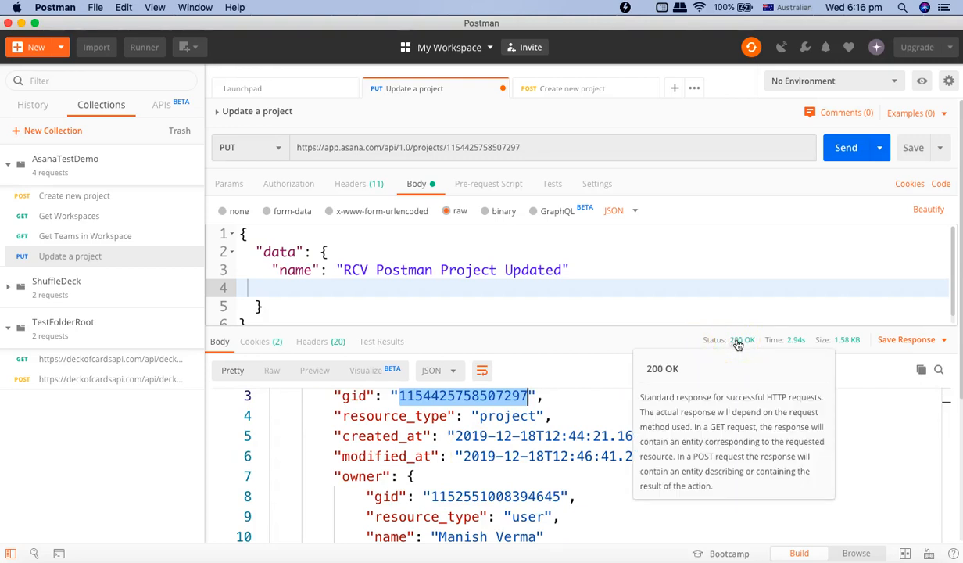
{"action": "mouse_move", "coordinate": [818, 348]}
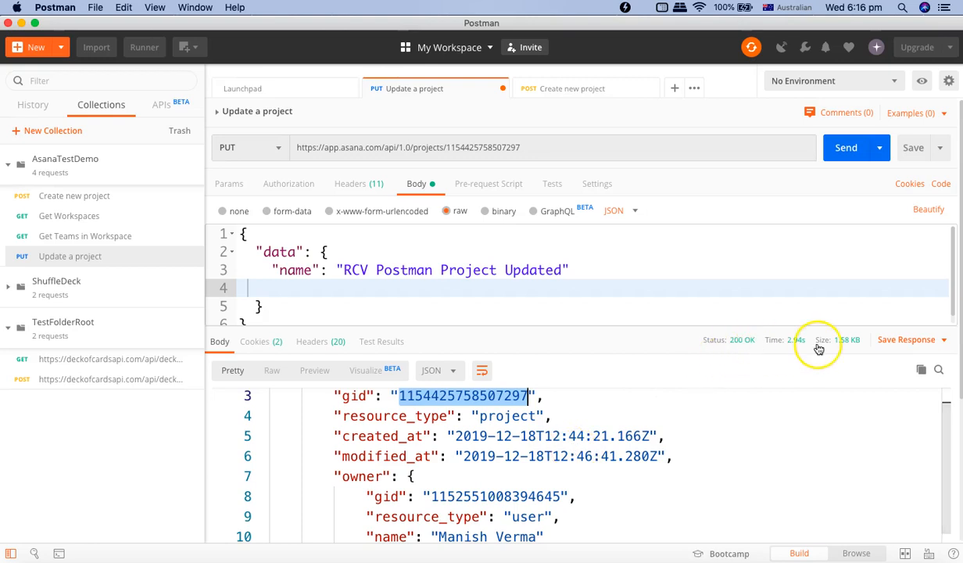
{"action": "scroll", "scroll_direction": "down", "scroll_amount": 3}
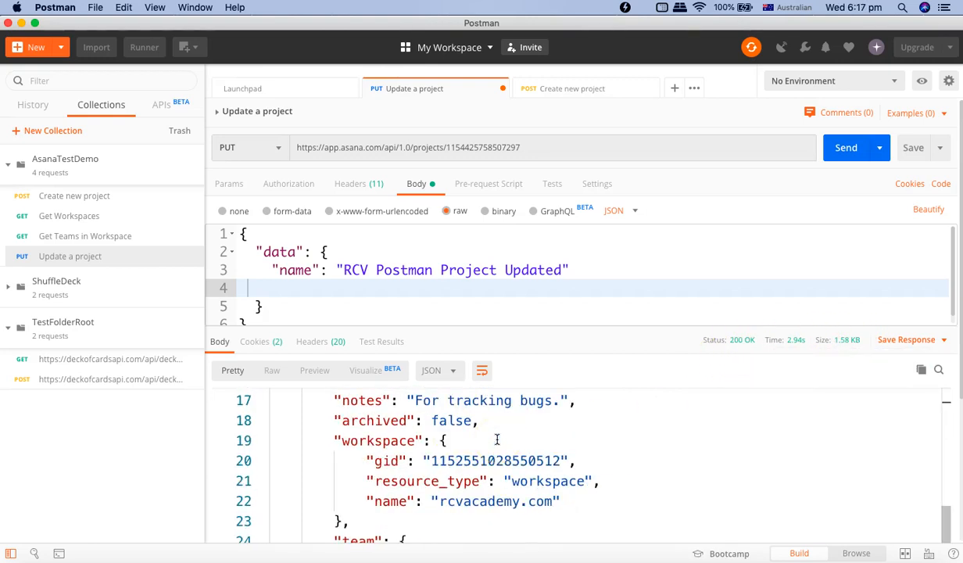
{"action": "scroll", "scroll_direction": "up", "scroll_amount": 3}
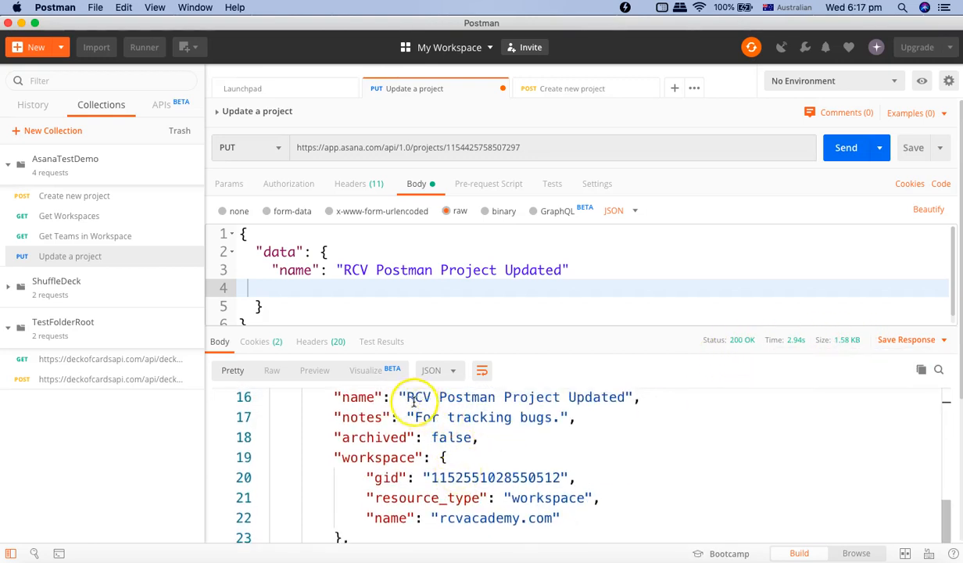
{"action": "double_click", "coordinate": [516, 397]}
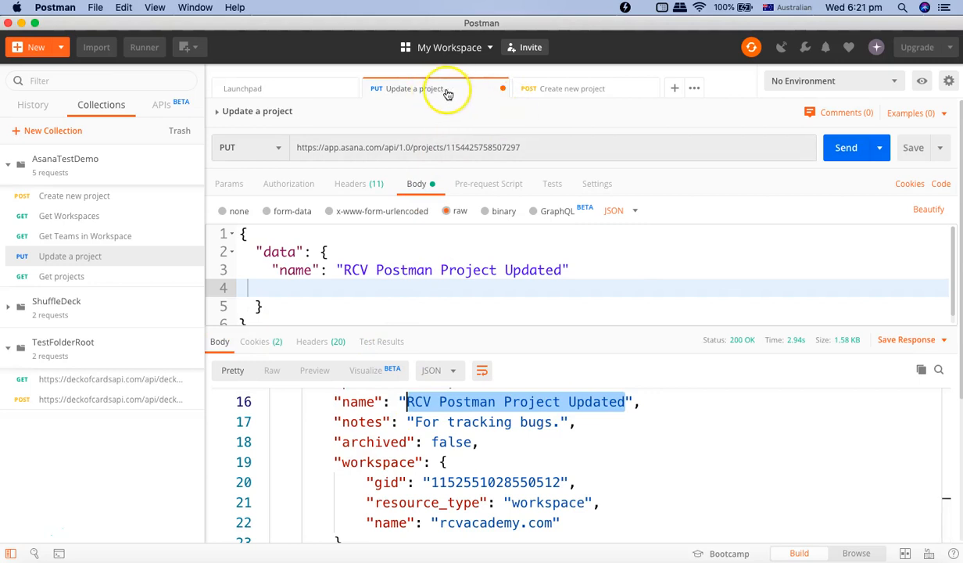
{"action": "mouse_move", "coordinate": [914, 160]}
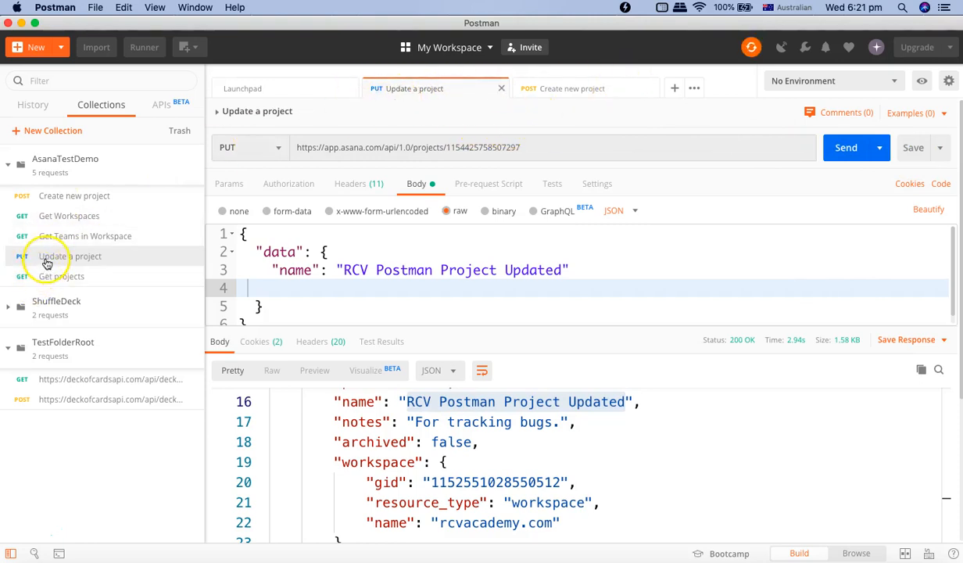
{"action": "mouse_move", "coordinate": [65, 159]}
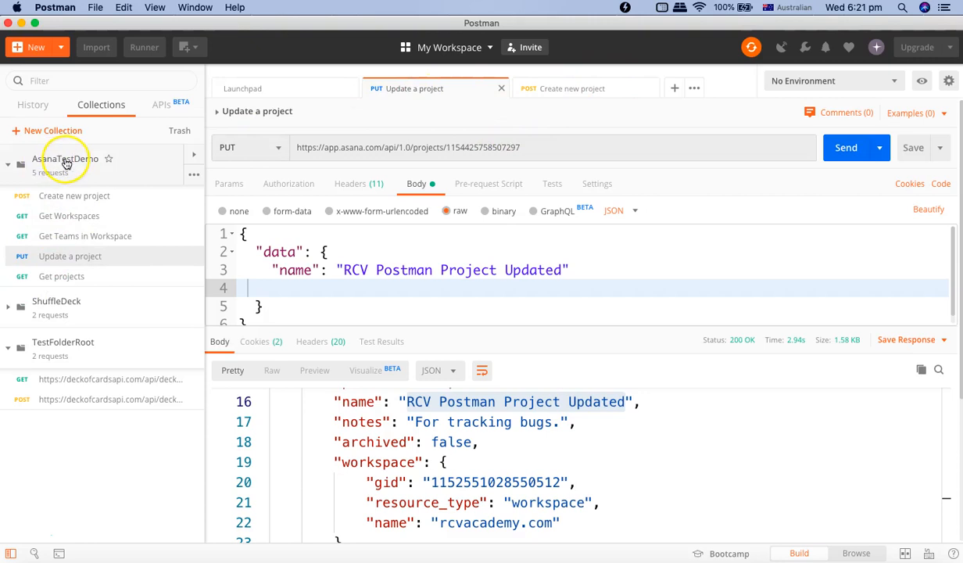
{"action": "mouse_move", "coordinate": [662, 478]}
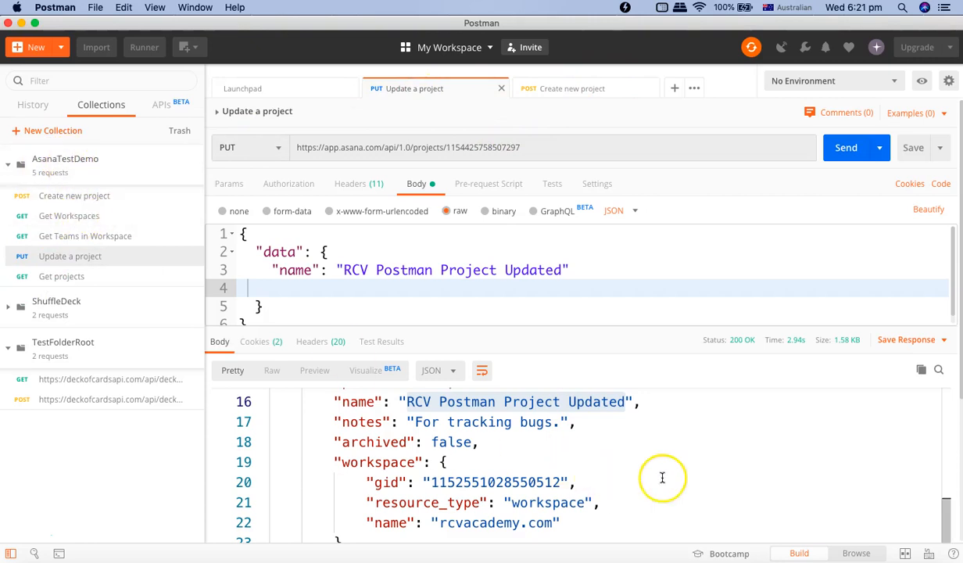